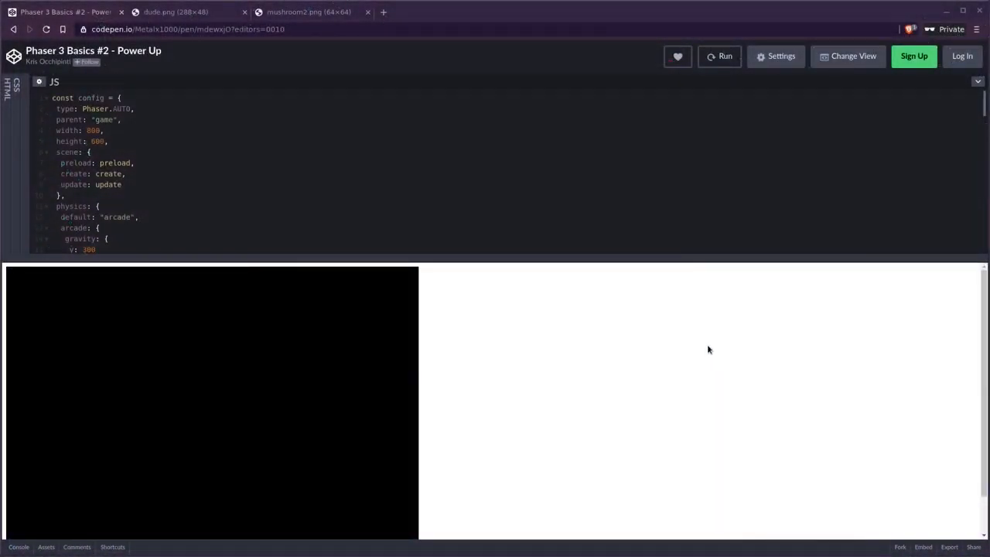
pyautogui.moveTo(705, 340)
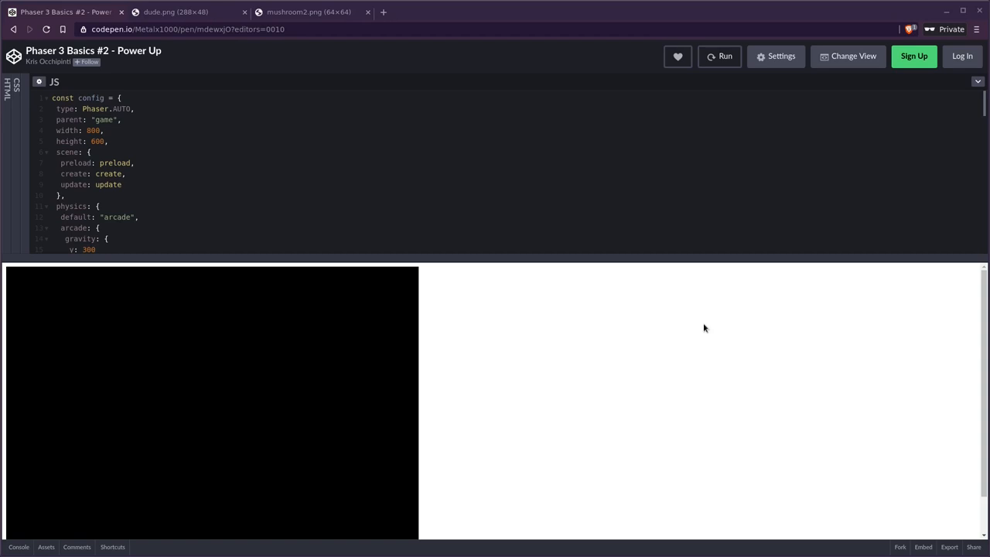
pyautogui.moveTo(433, 312)
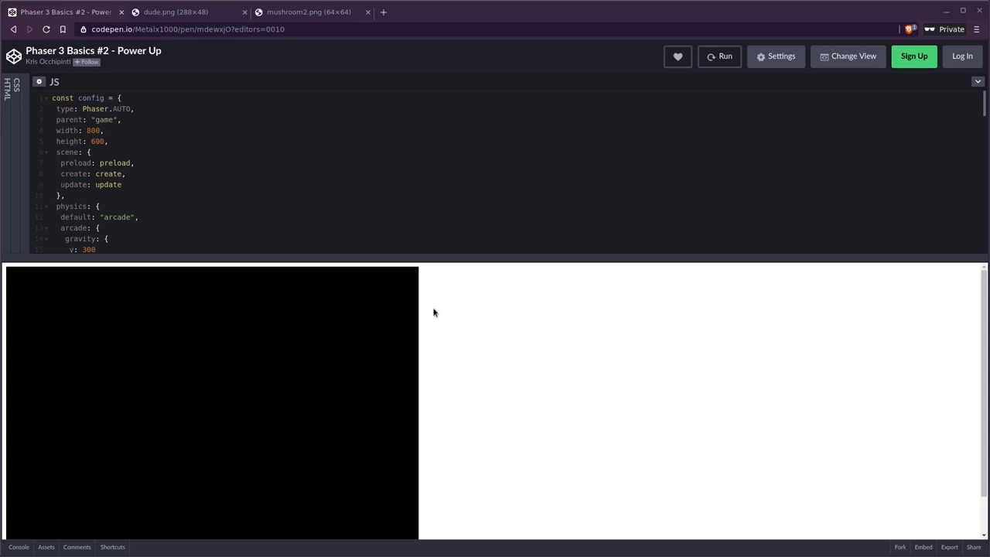
pyautogui.moveTo(440, 300)
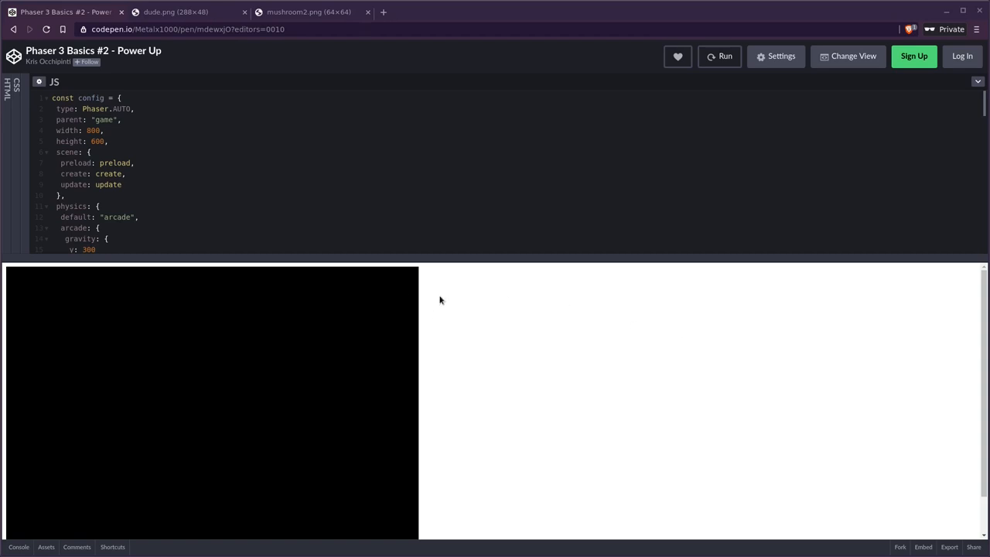
pyautogui.moveTo(439, 297)
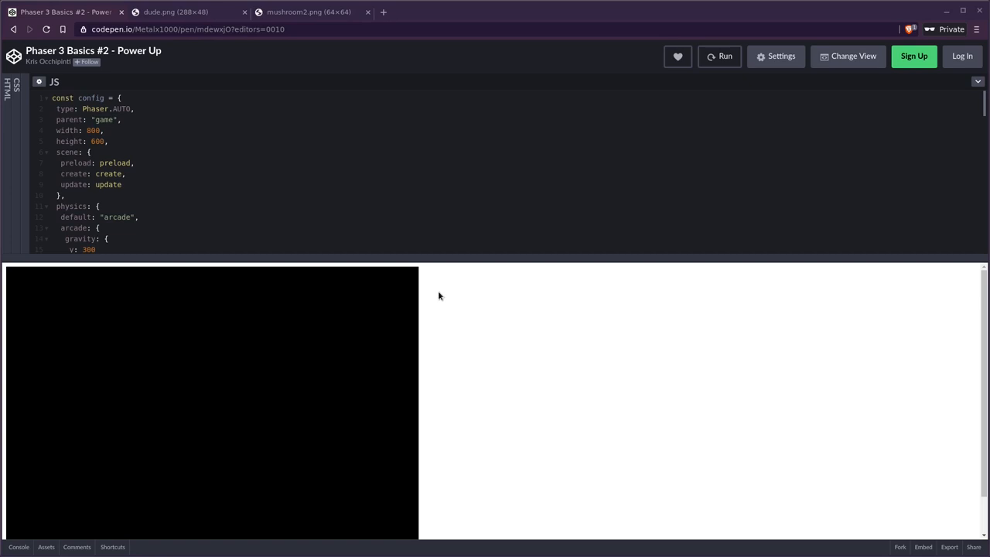
pyautogui.moveTo(436, 293)
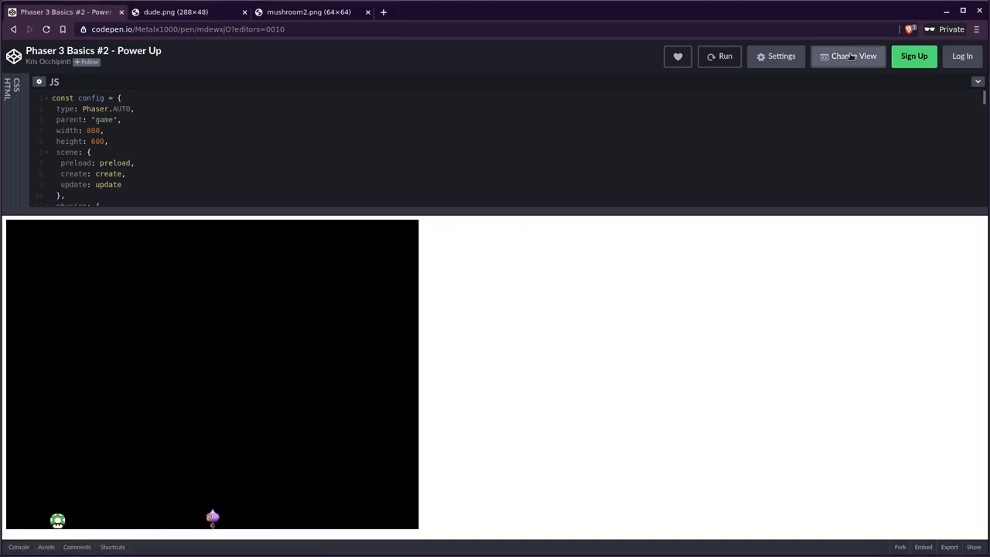
# - Switch the pen to the side-by-side layout with code beside the game preview
pyautogui.click(847, 56)
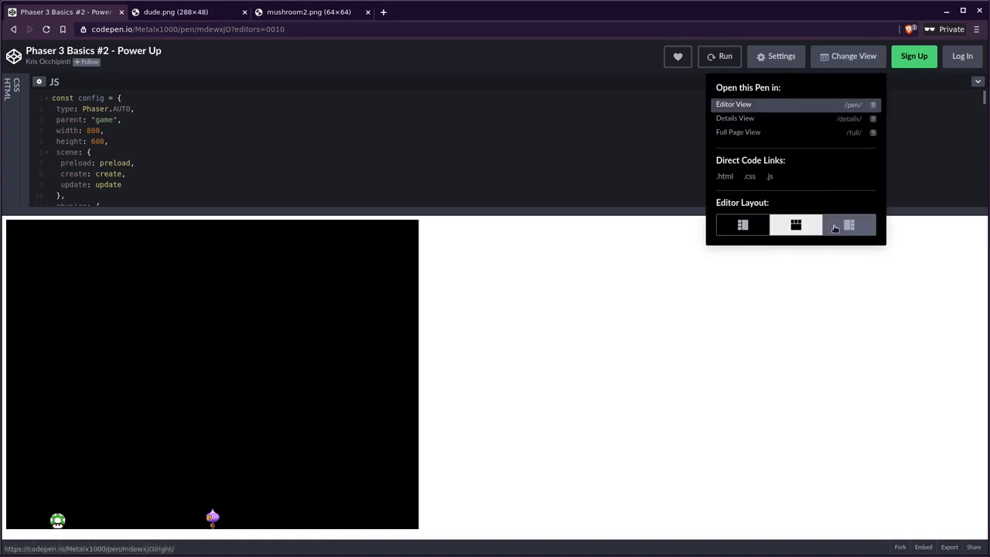
pyautogui.click(848, 224)
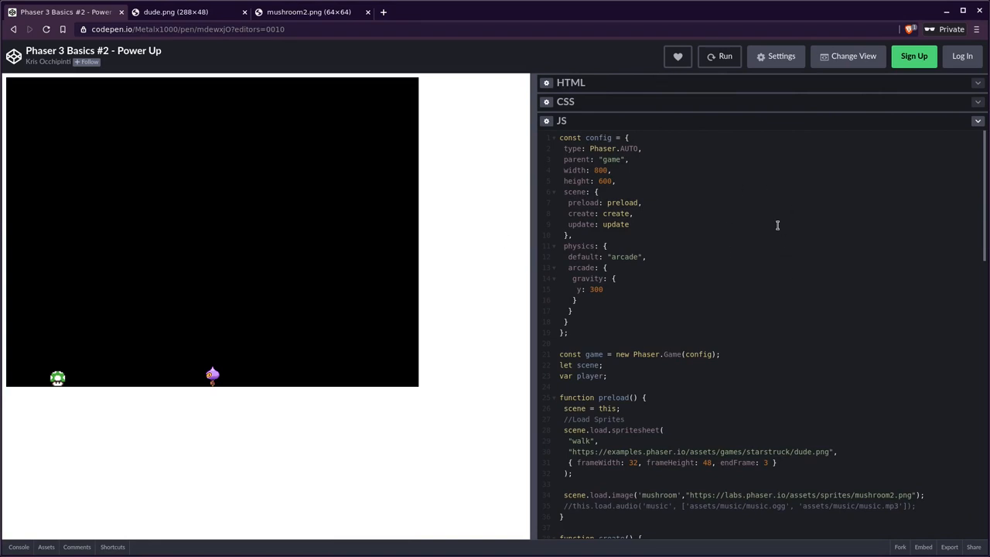
pyautogui.moveTo(721, 195)
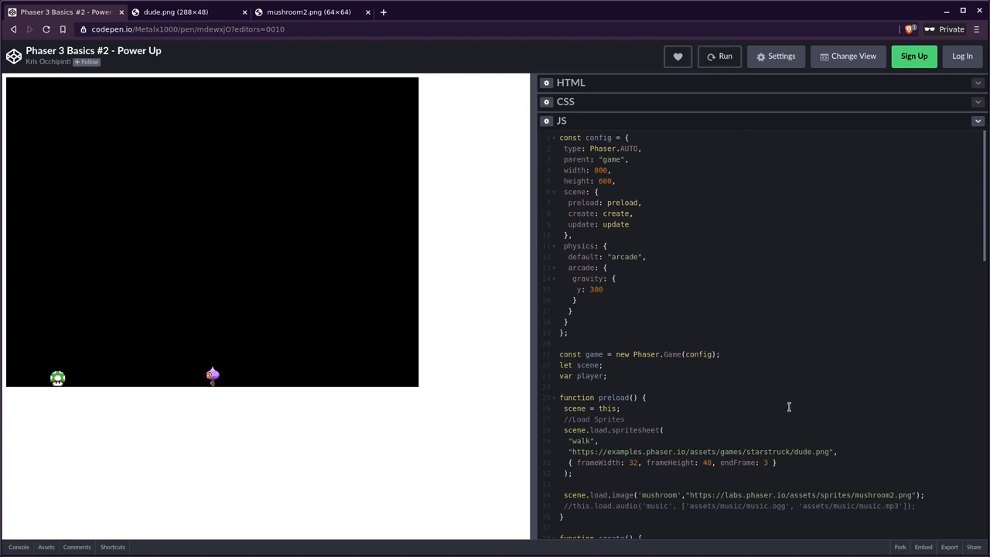
pyautogui.moveTo(238, 235)
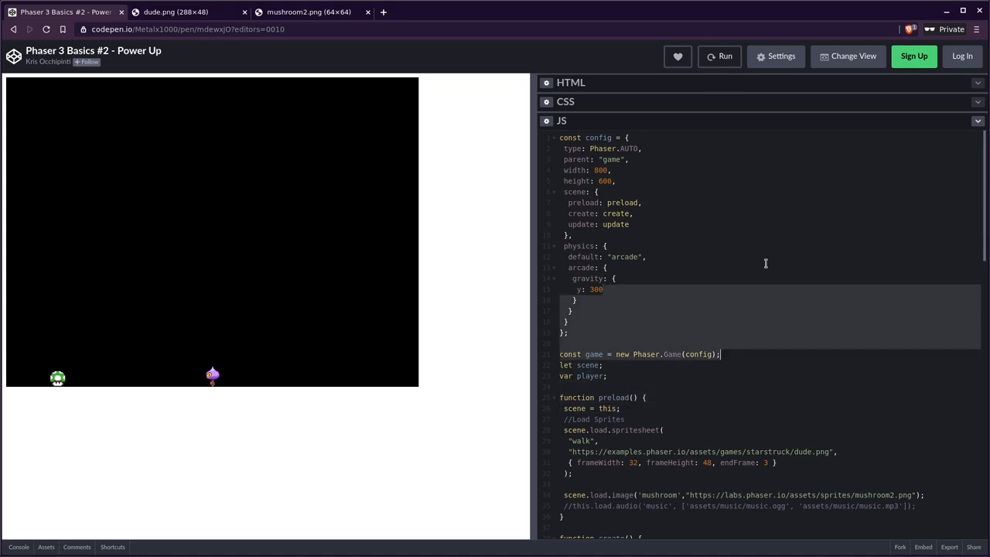
# - Reload the Power Up pen page, confirming the 'Reload site?' dialog
pyautogui.click(647, 396)
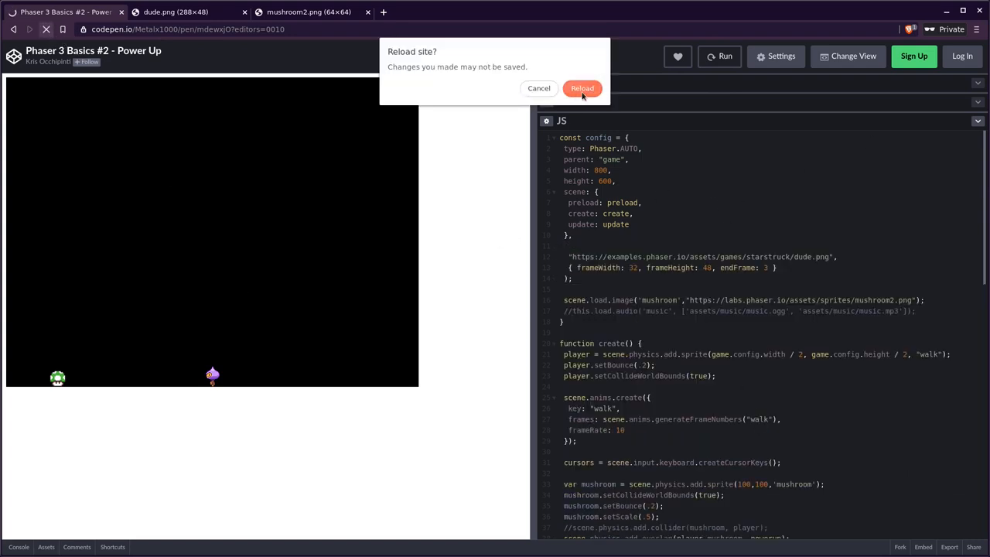
pyautogui.click(582, 86)
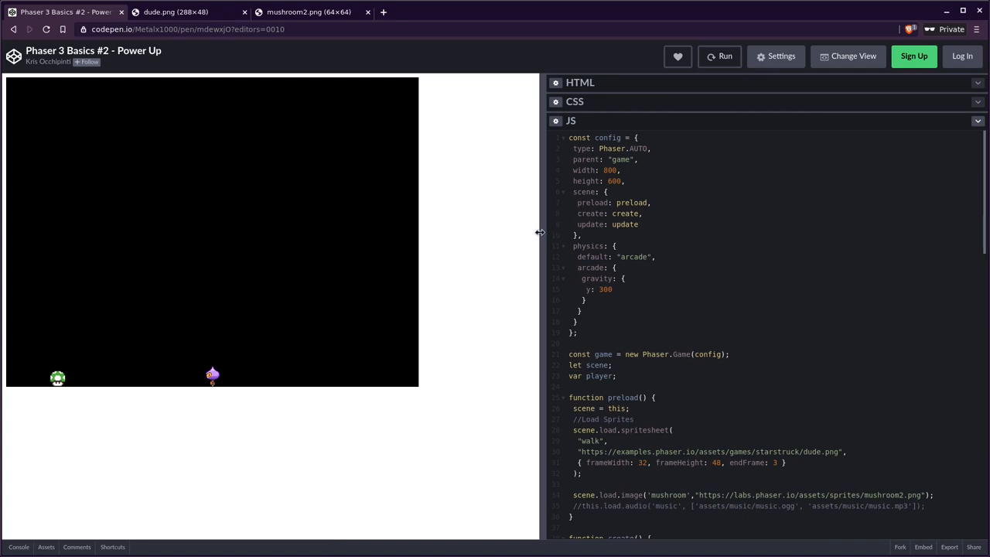
# - Widen the code panel slightly by dragging the panel divider
pyautogui.moveTo(539, 232); pyautogui.dragTo(584, 232)
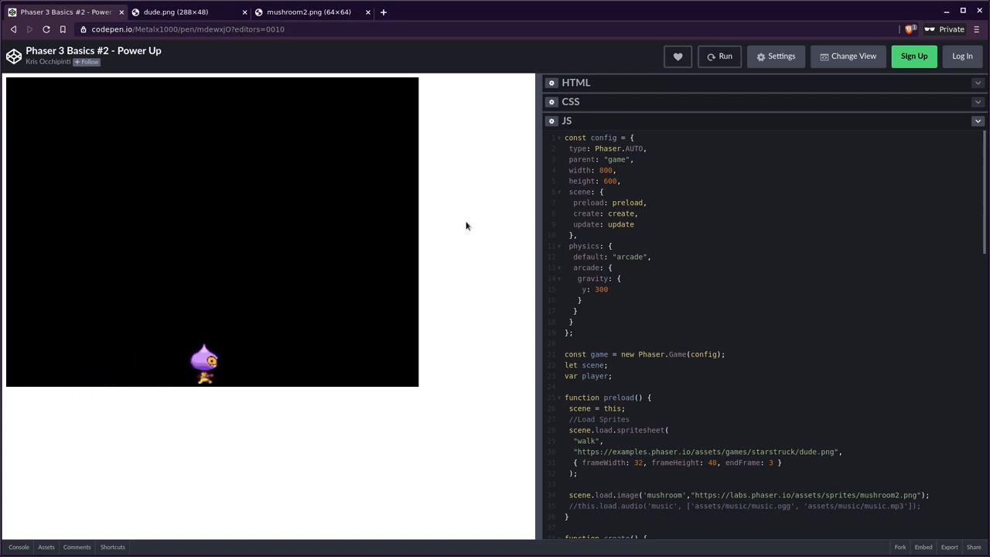
pyautogui.moveTo(754, 271)
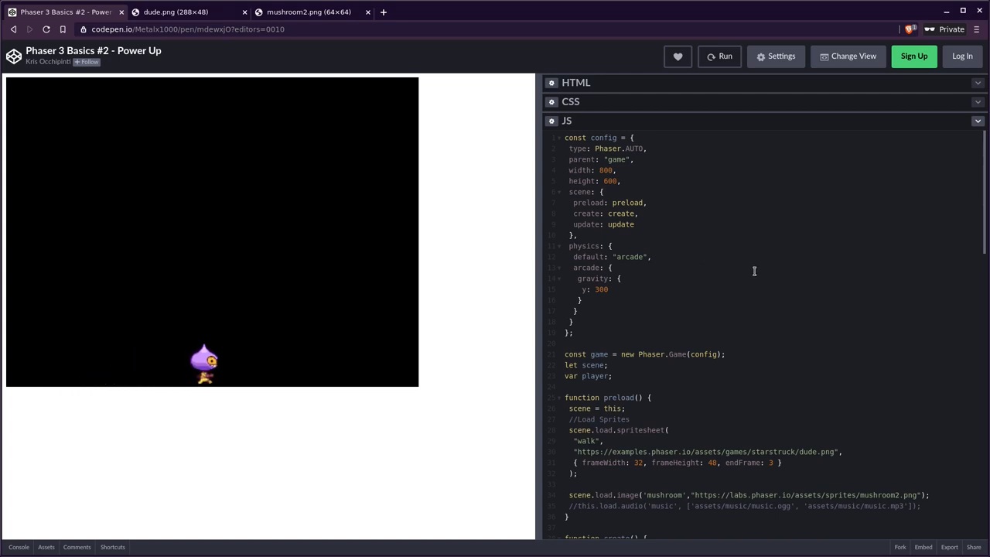
pyautogui.moveTo(540, 241)
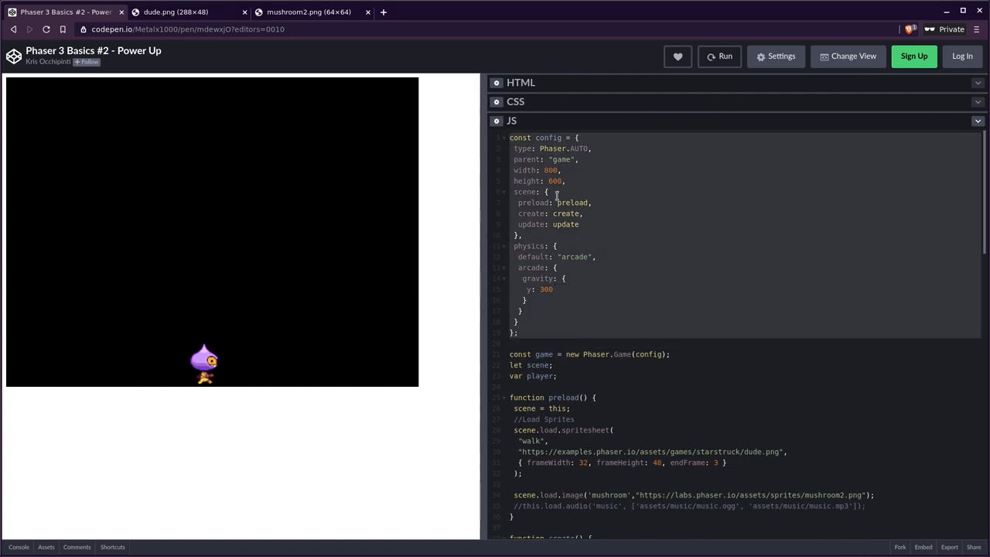
pyautogui.scroll(-3)
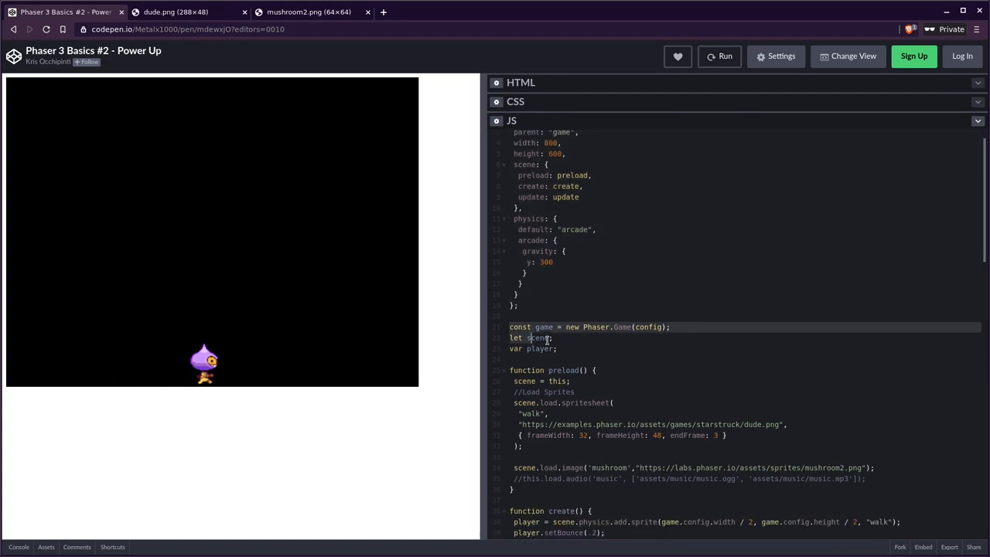
pyautogui.scroll(-3)
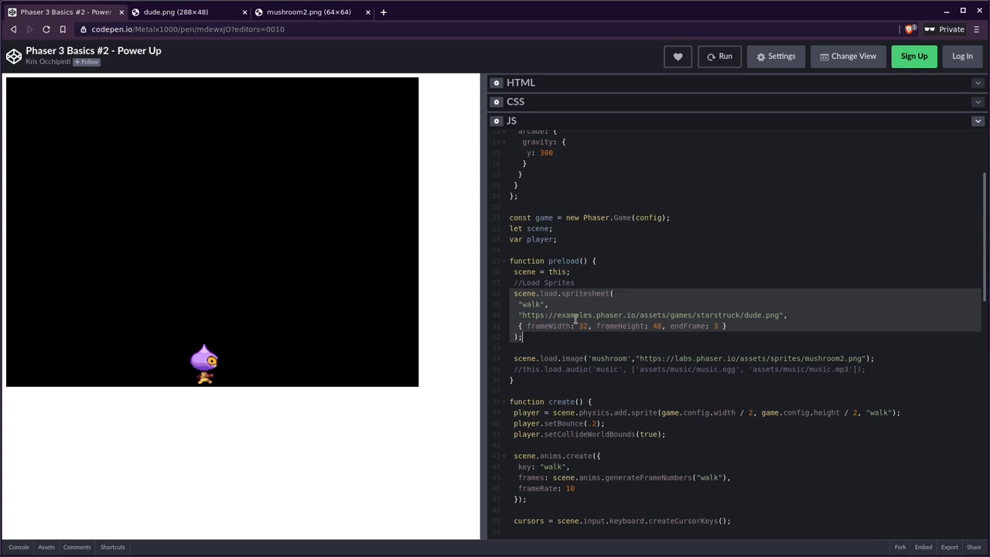
pyautogui.click(176, 13)
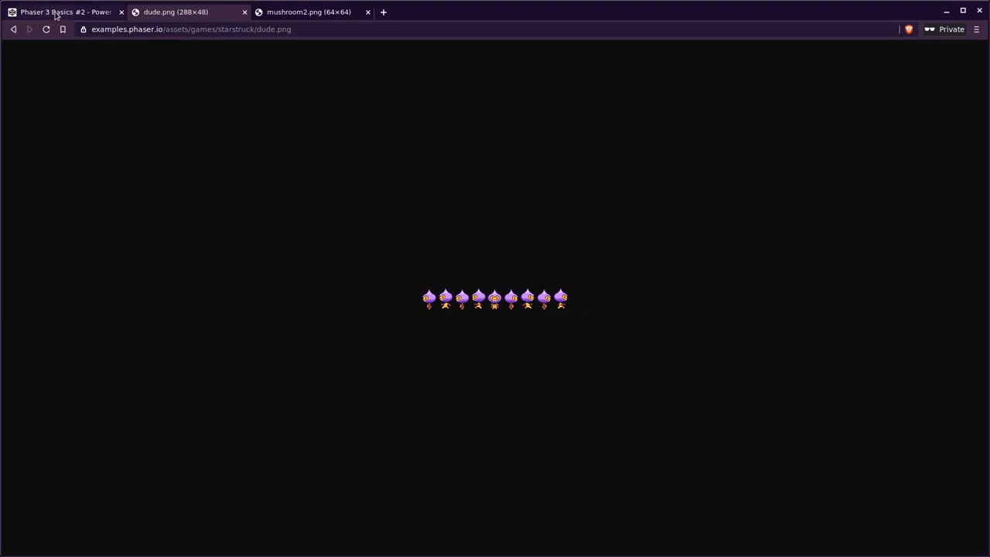
pyautogui.click(65, 12)
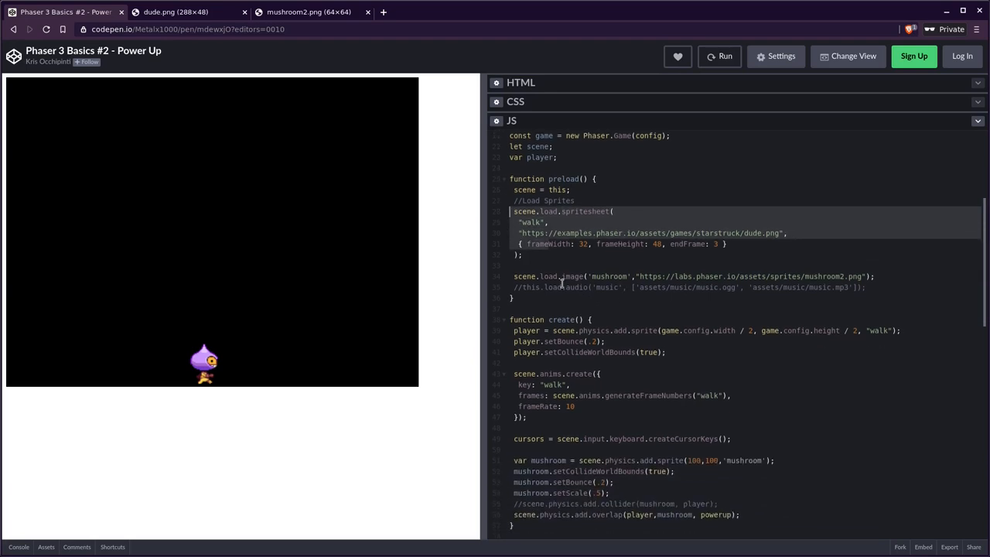
pyautogui.click(309, 12)
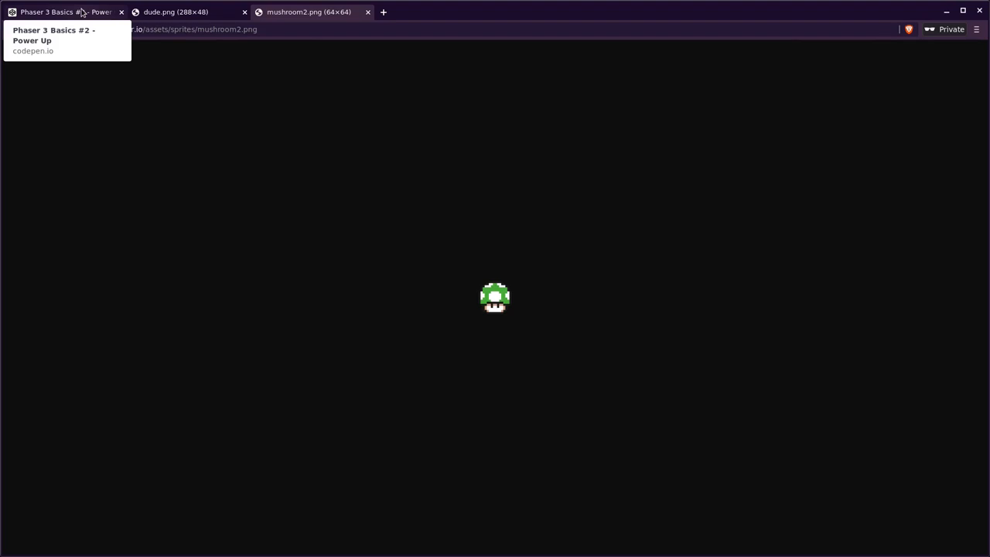
pyautogui.click(62, 13)
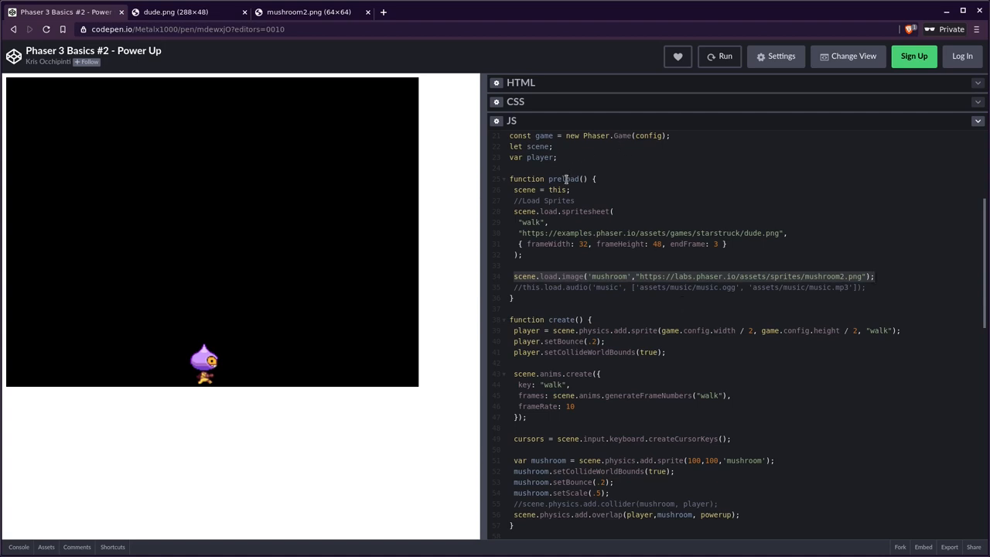
# - Scroll through the create and update functions to reach the mushroom sprite setup
pyautogui.scroll(-3)
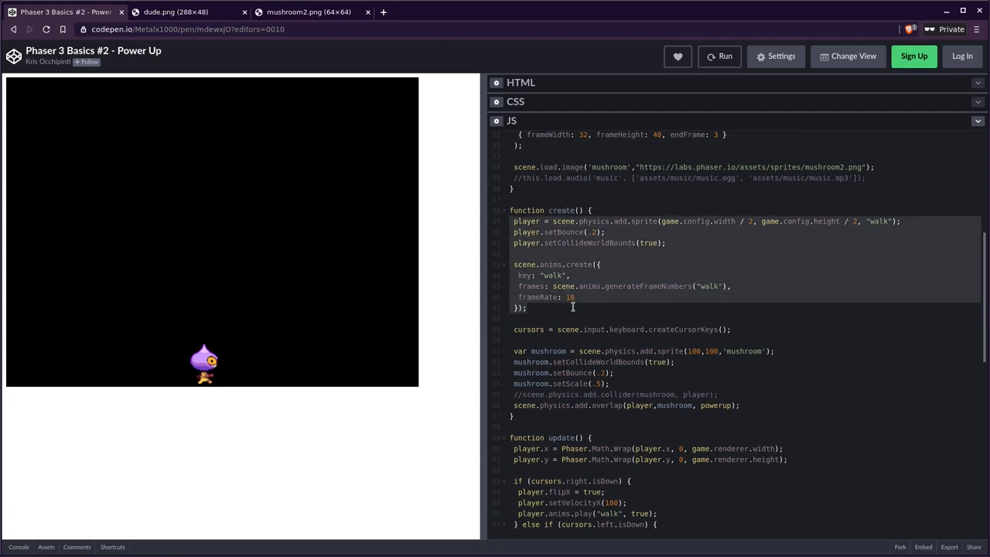
pyautogui.scroll(-3)
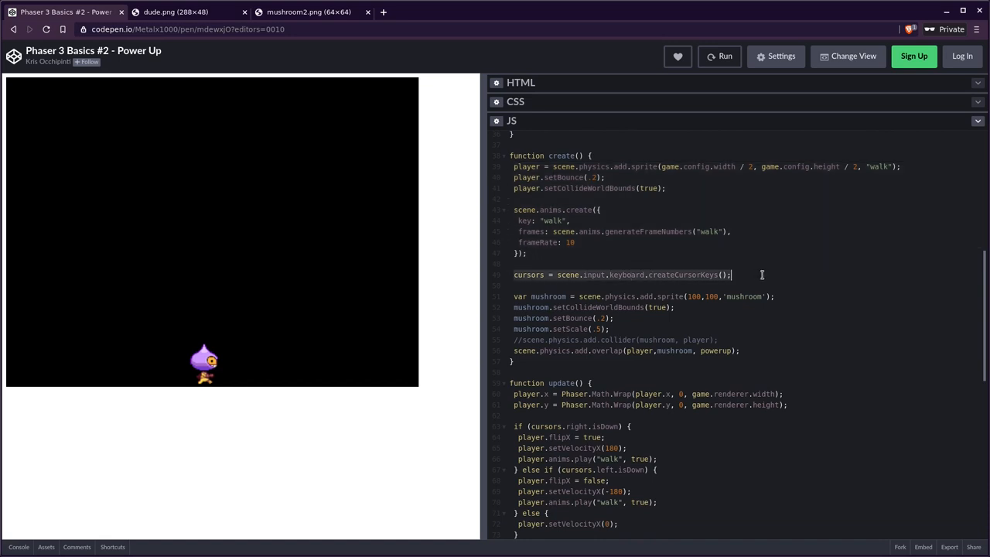
pyautogui.moveTo(743, 276)
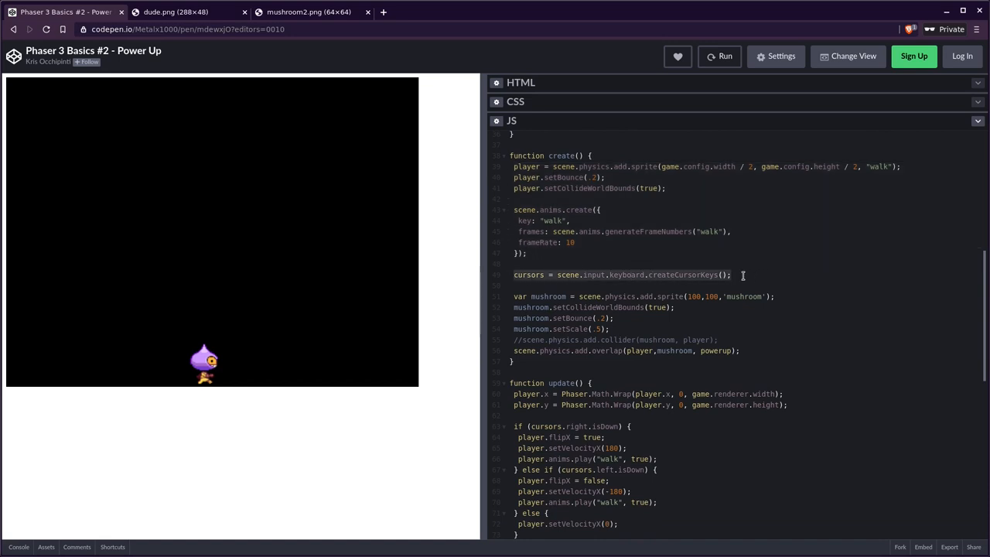
pyautogui.scroll(-3)
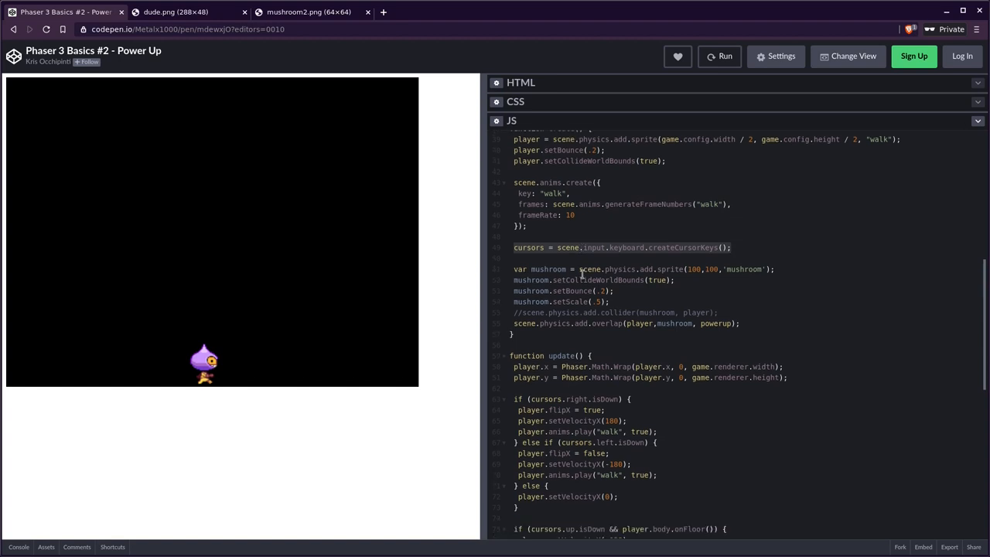
pyautogui.scroll(-3)
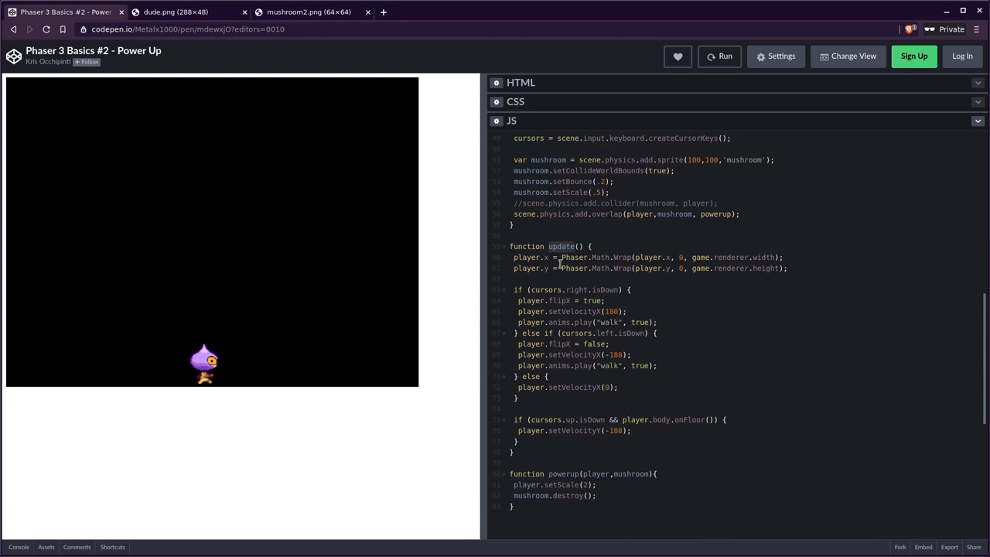
pyautogui.moveTo(569, 284)
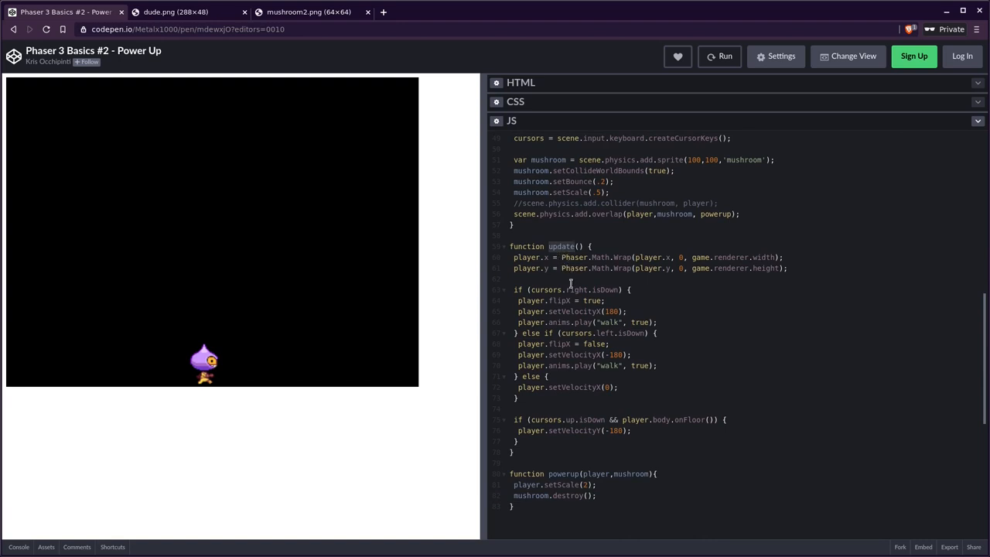
pyautogui.moveTo(557, 315)
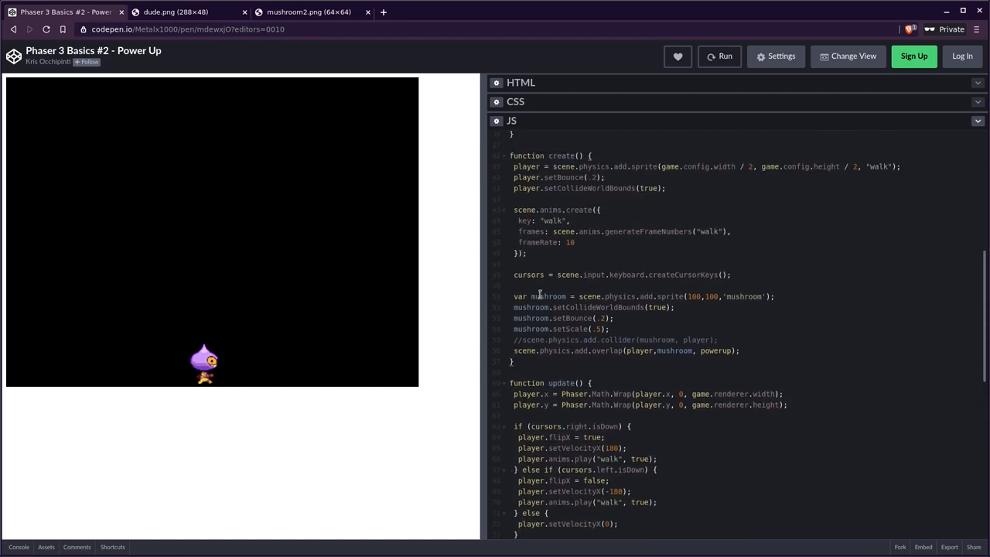
# - Highlight the mushroom sprite setup code and its values for review
pyautogui.moveTo(514, 297); pyautogui.dragTo(740, 350)
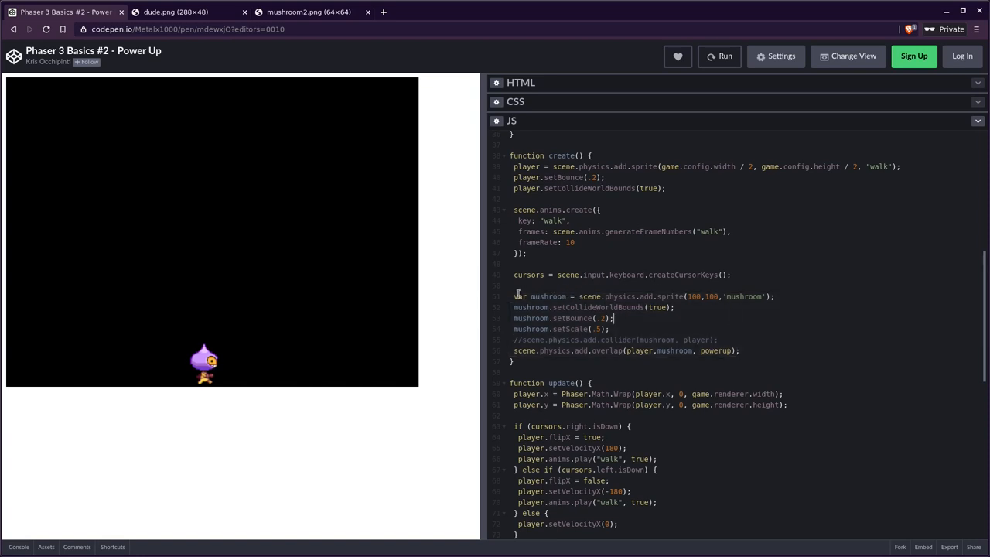
pyautogui.doubleClick(548, 297)
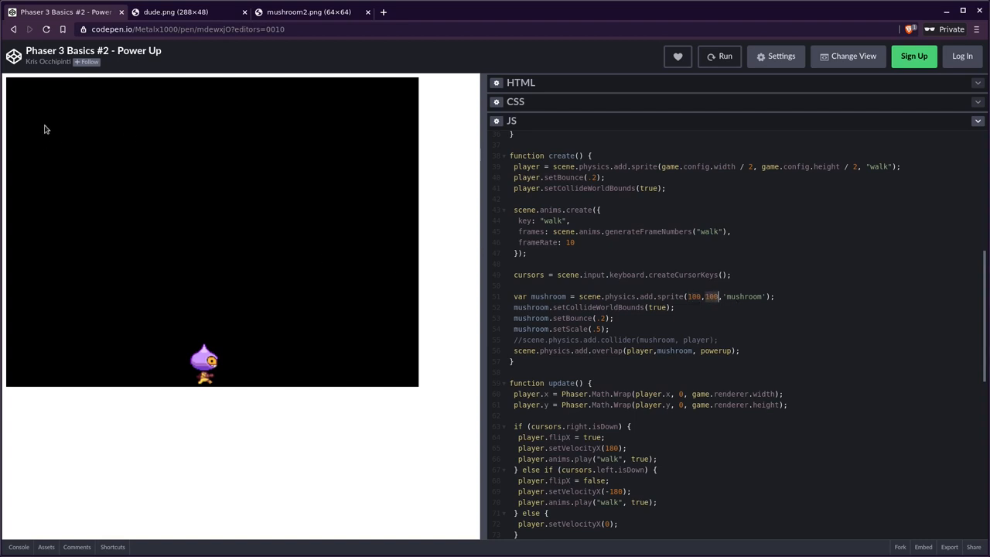
pyautogui.moveTo(53, 124)
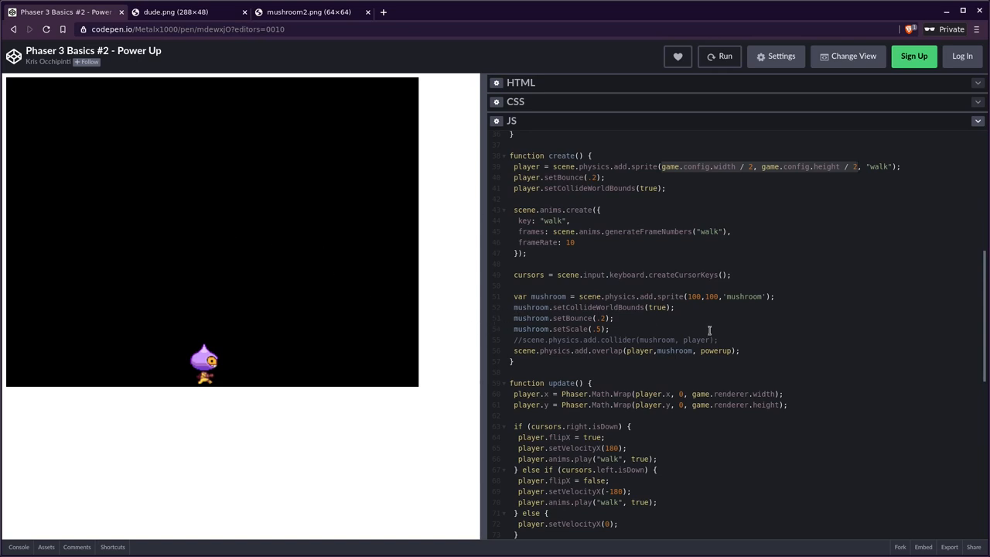
pyautogui.click(696, 297)
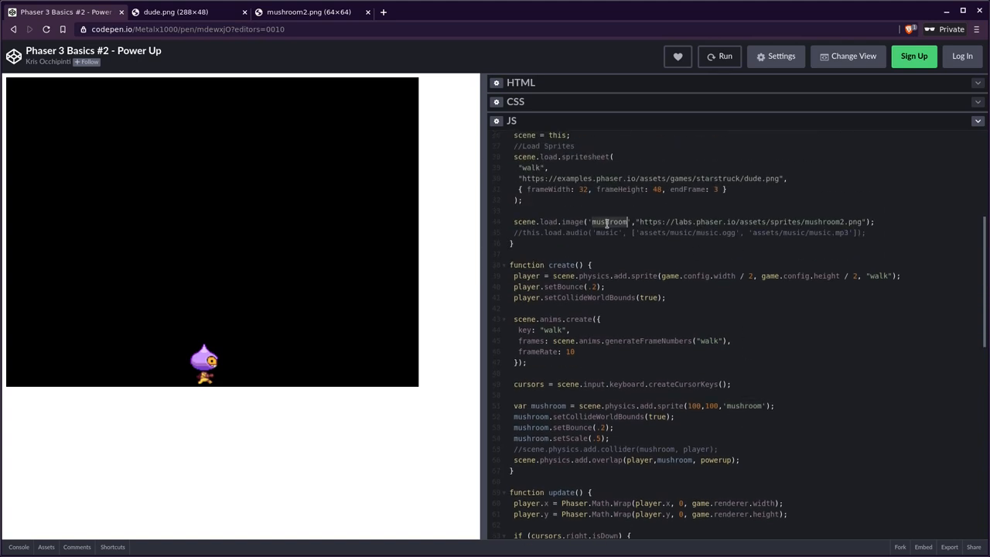
pyautogui.scroll(-3)
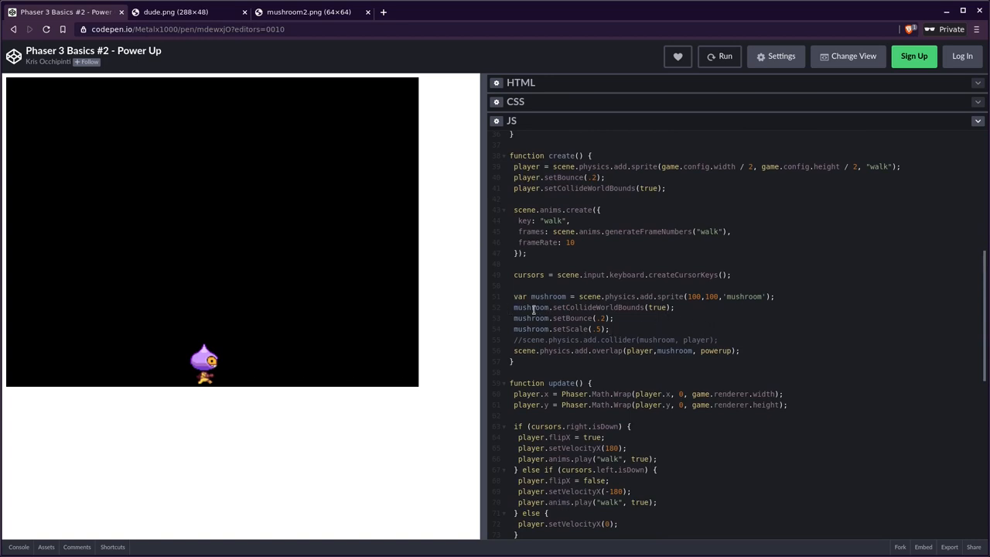
# - Test the mushroom with setCollideWorldBounds false, then restore it to true
pyautogui.doubleClick(600, 307)
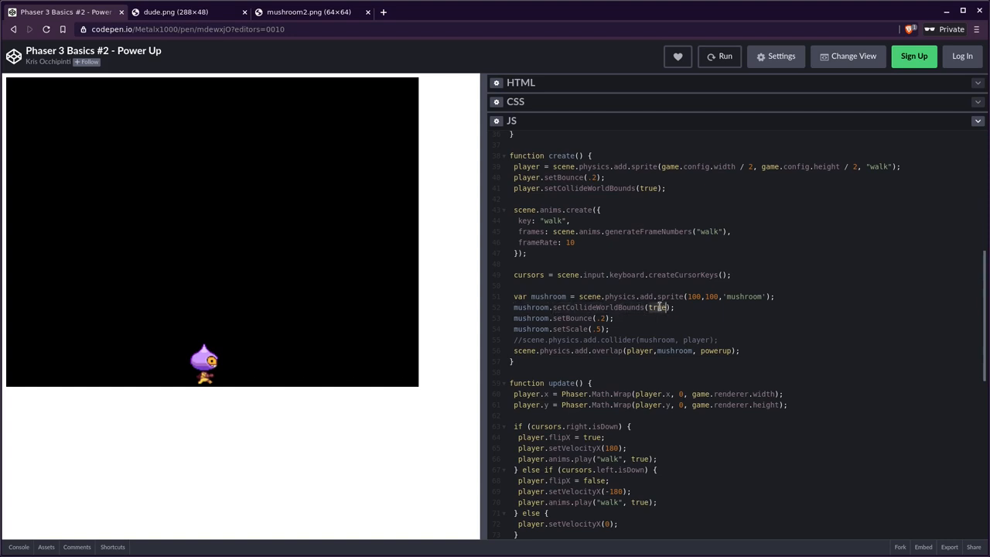
pyautogui.write('false')
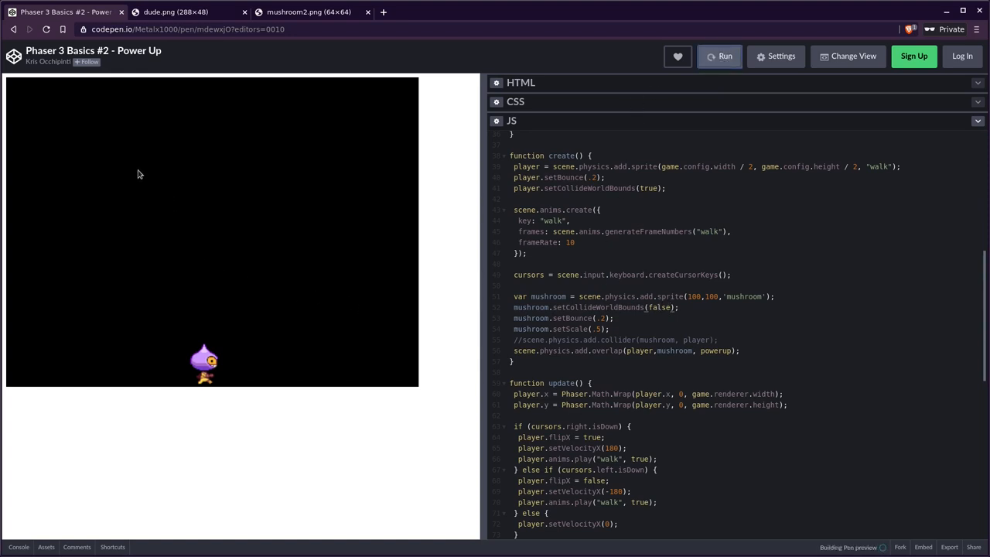
pyautogui.click(719, 56)
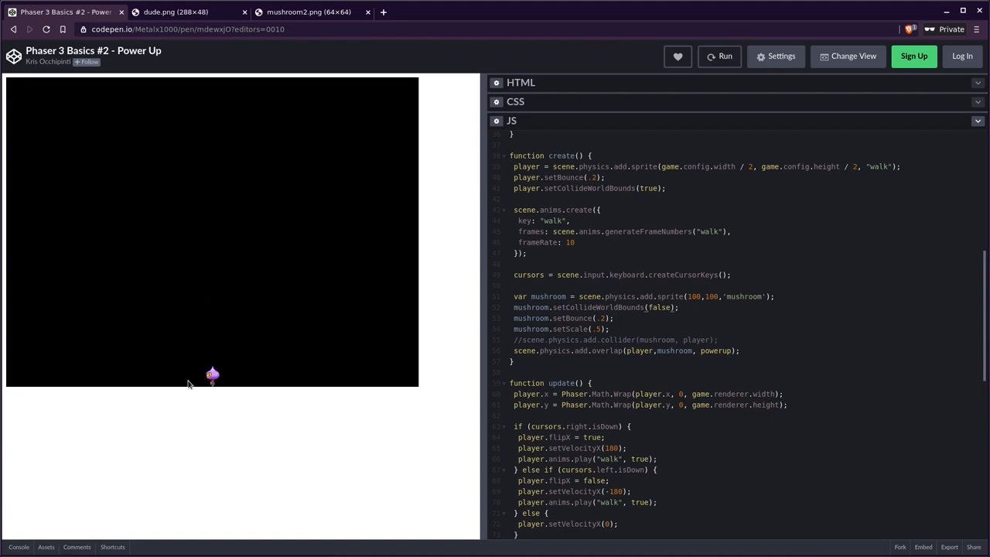
pyautogui.moveTo(192, 366)
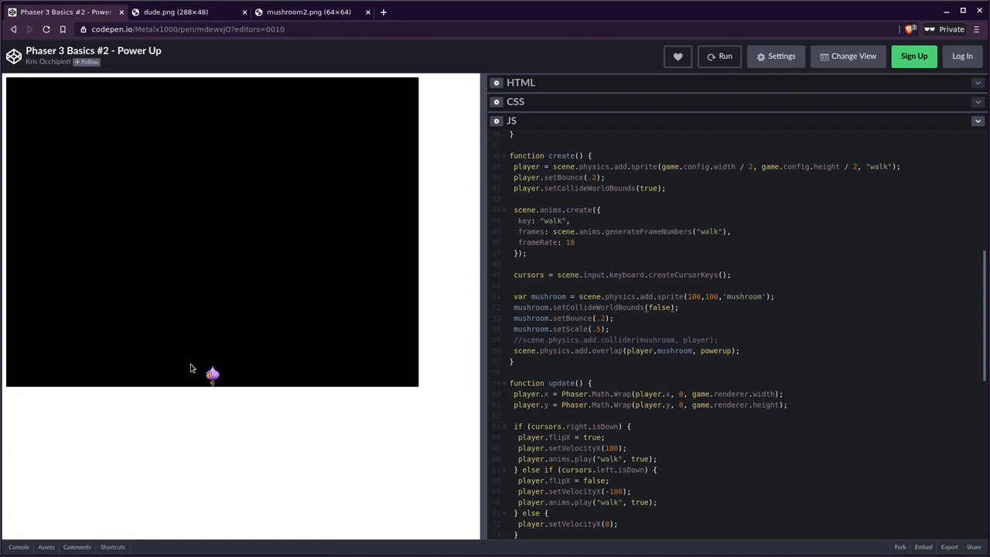
pyautogui.moveTo(378, 371)
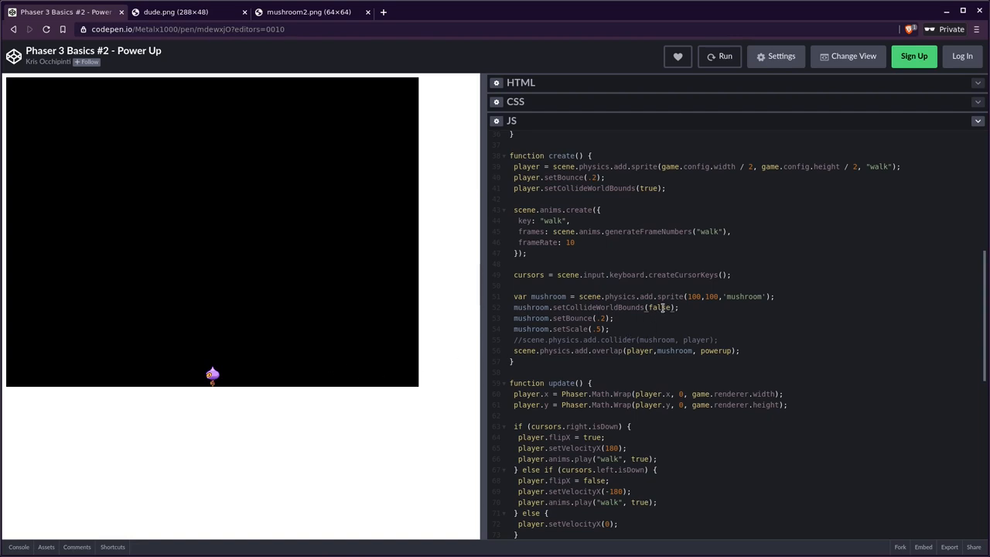
pyautogui.write('true')
pyautogui.write('1')
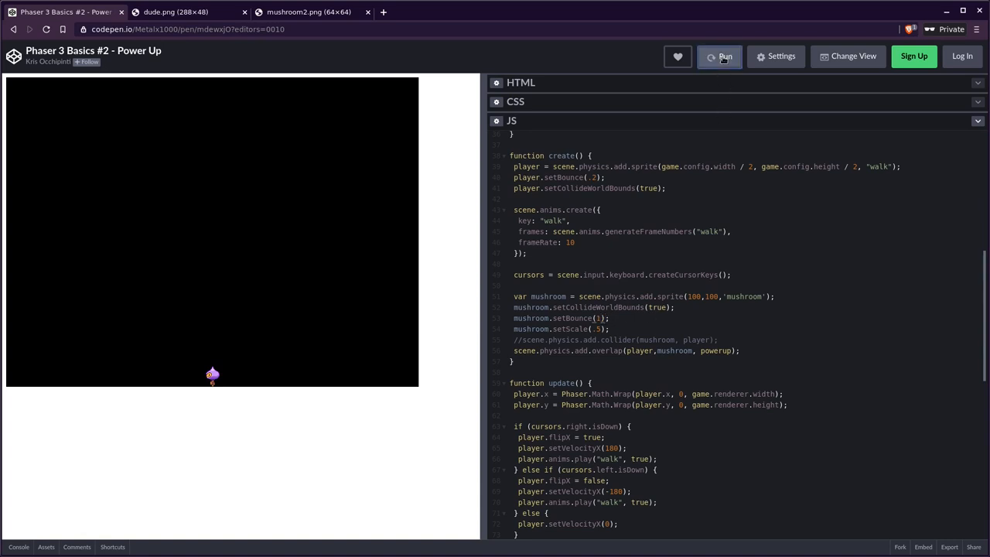
# - Rerun the game and focus the preview to test the mushroom settings
pyautogui.click(721, 55)
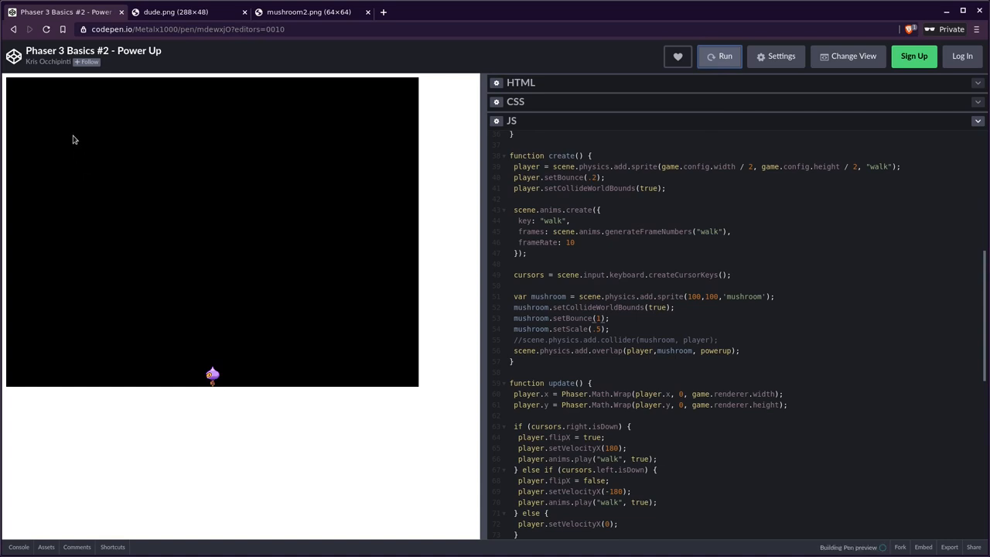
pyautogui.click(719, 56)
pyautogui.write('//')
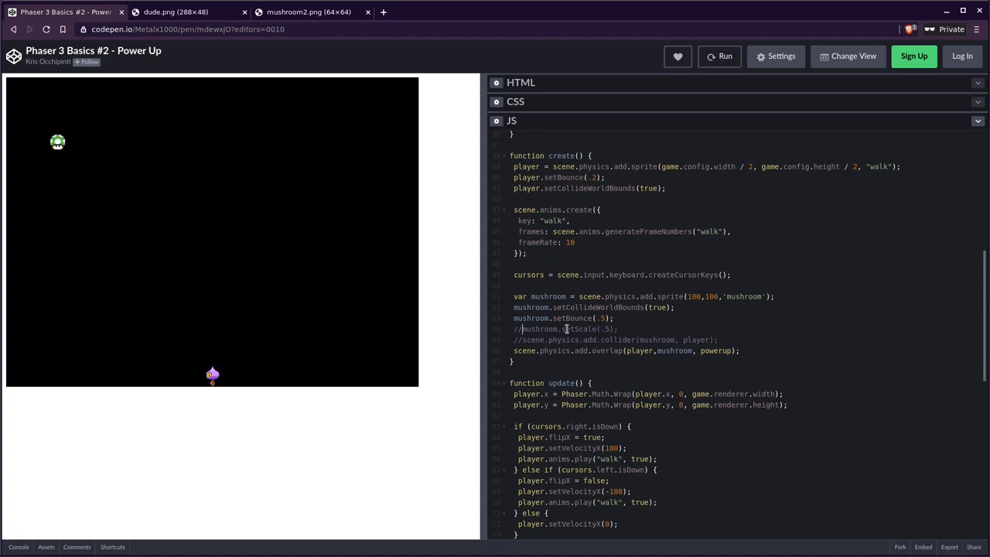
# - Restore the mushroom's setScale line at value 1 and rerun the game
pyautogui.click(718, 55)
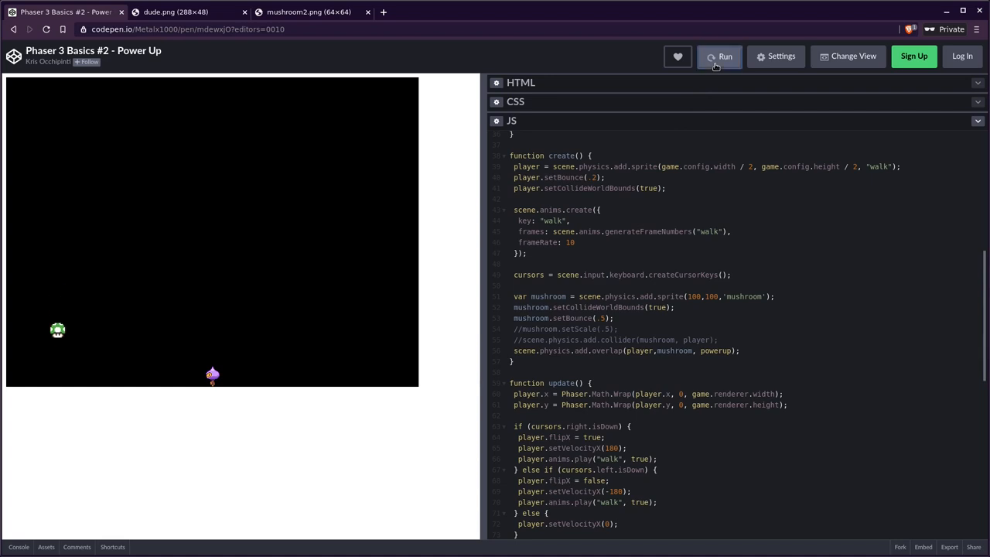
pyautogui.click(719, 55)
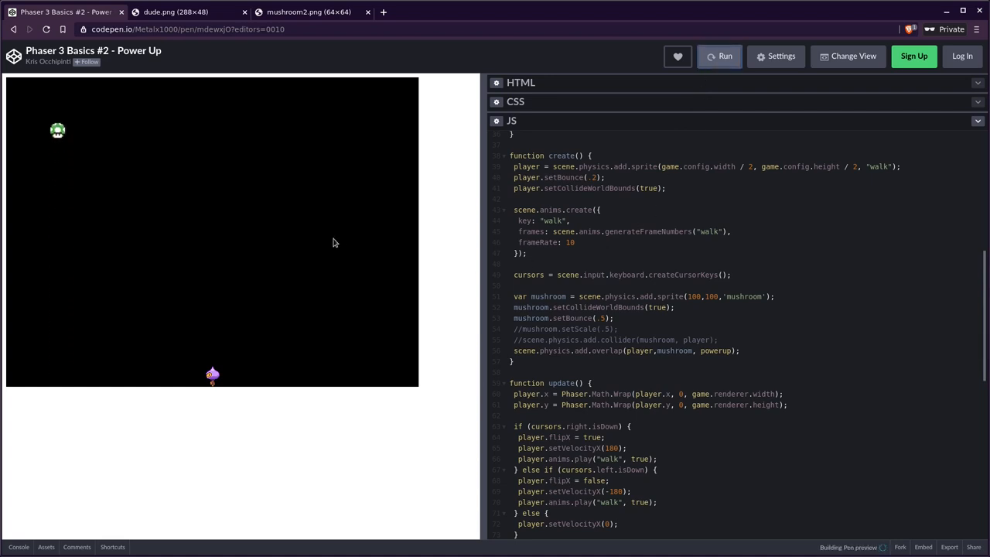
pyautogui.click(719, 56)
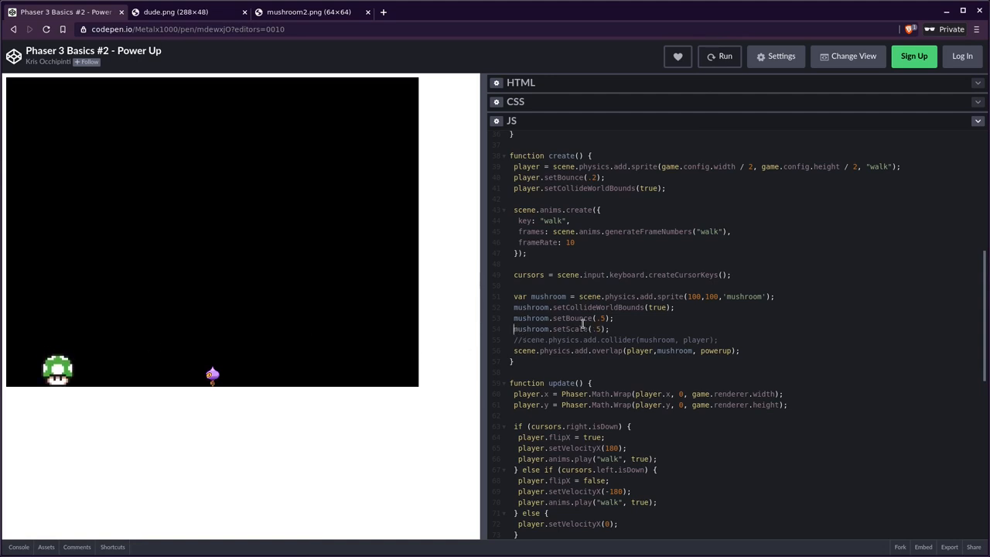
pyautogui.write('1')
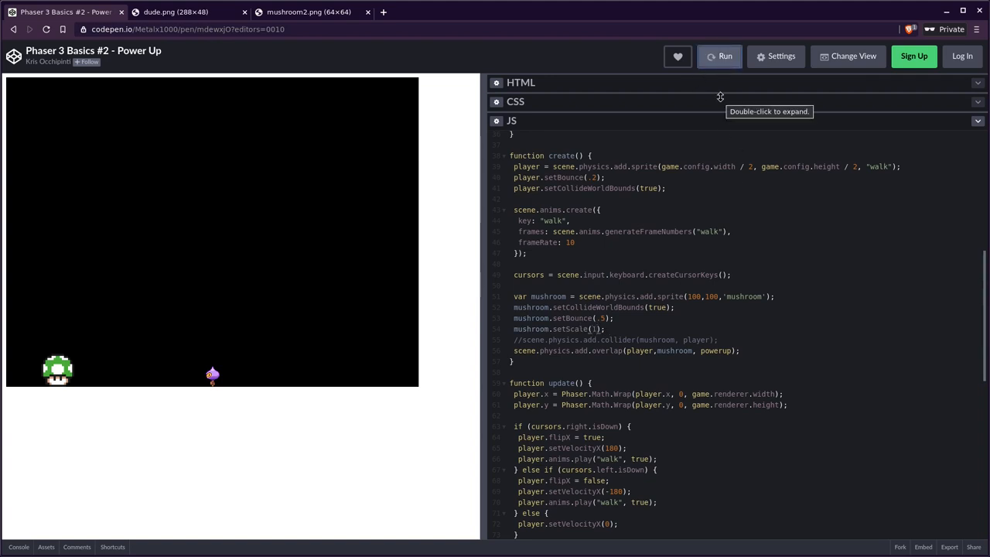
pyautogui.click(718, 56)
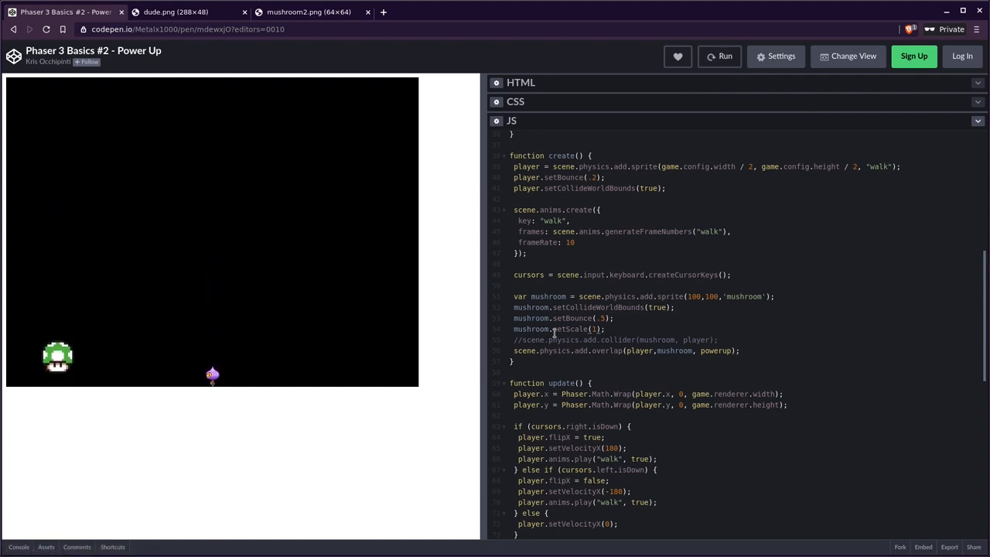
# - Enlarge the mushroom to scale 2 in the running game, then set the scale back to .5
pyautogui.doubleClick(569, 328)
pyautogui.write('2')
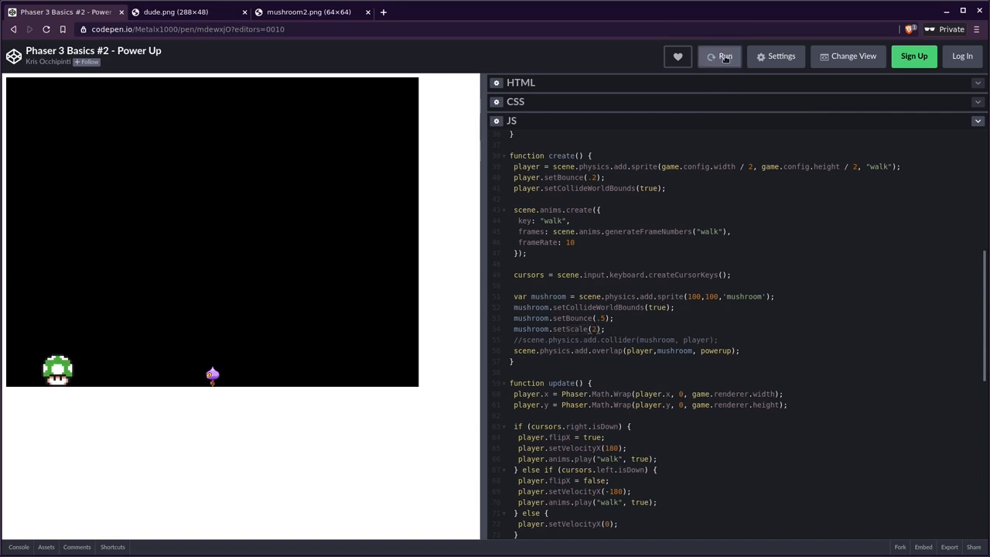
pyautogui.click(724, 56)
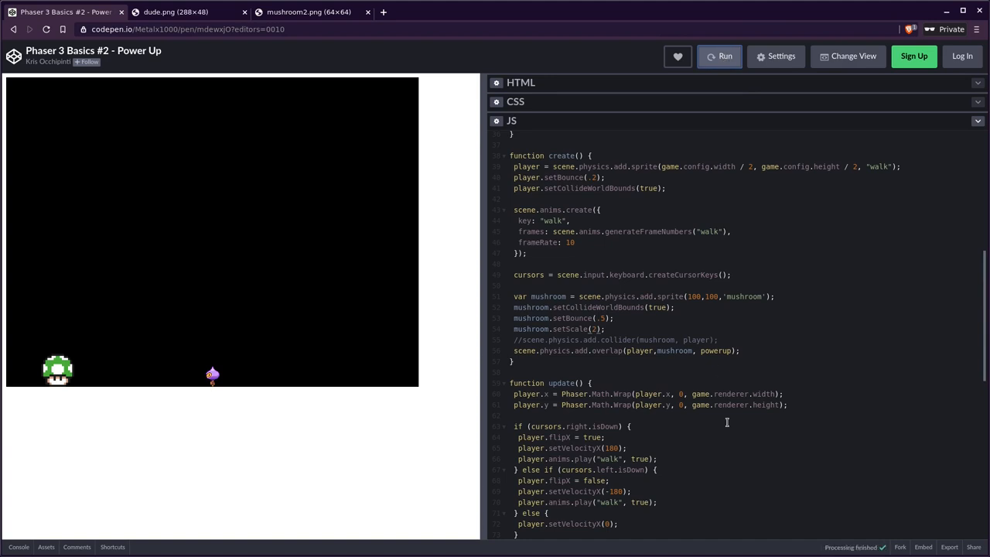
pyautogui.click(717, 56)
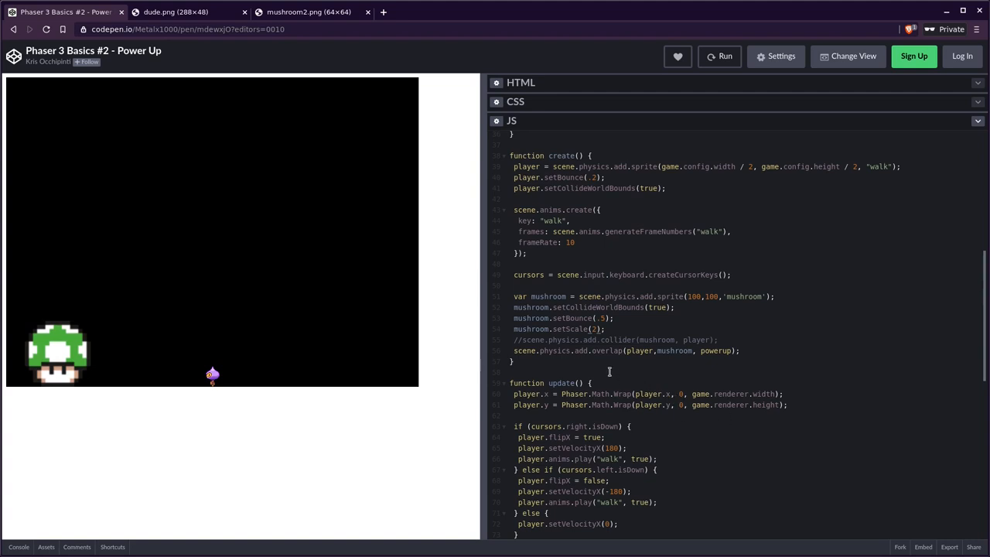
pyautogui.scroll(-3)
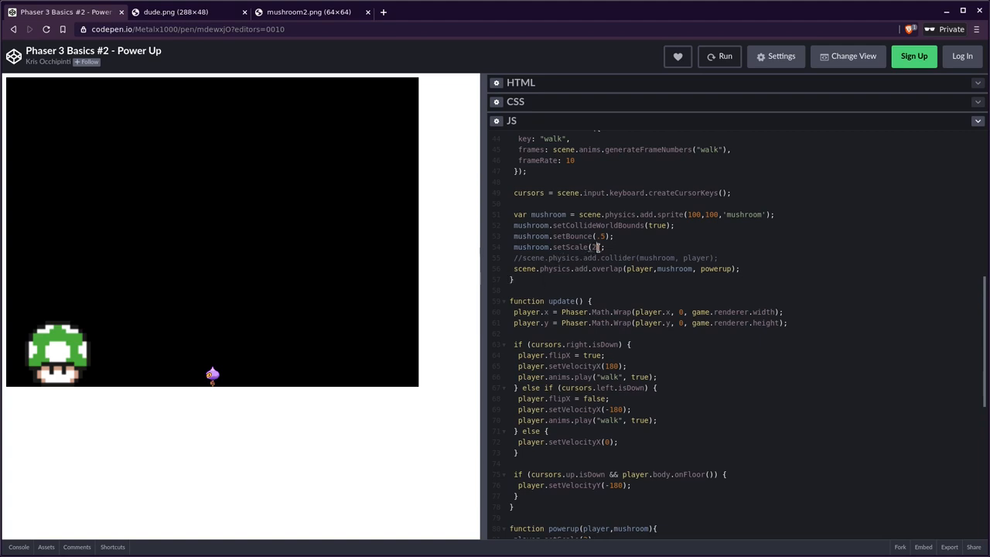
pyautogui.write('.5')
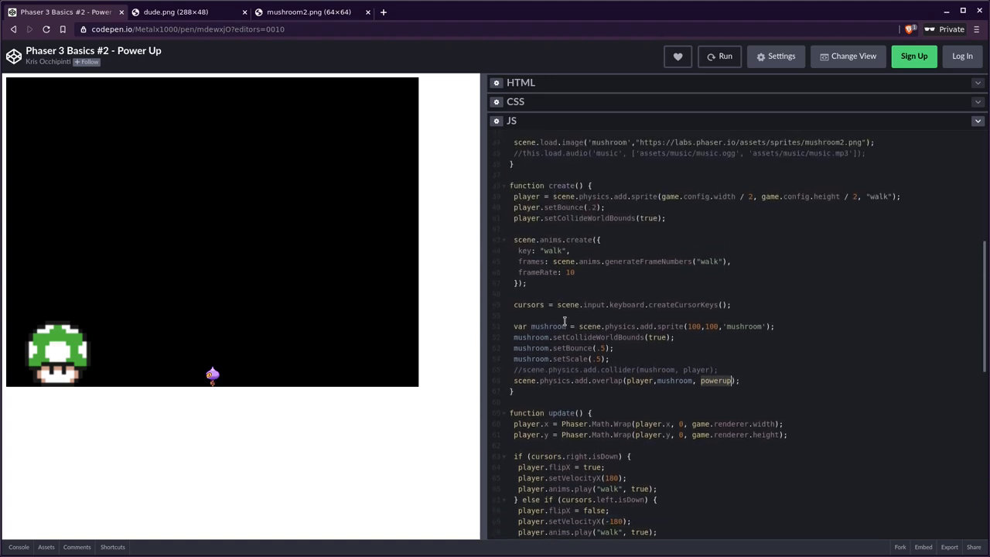
# - Scroll down to review the powerup function with player.setScale(2) and mushroom.destroy()
pyautogui.scroll(-3)
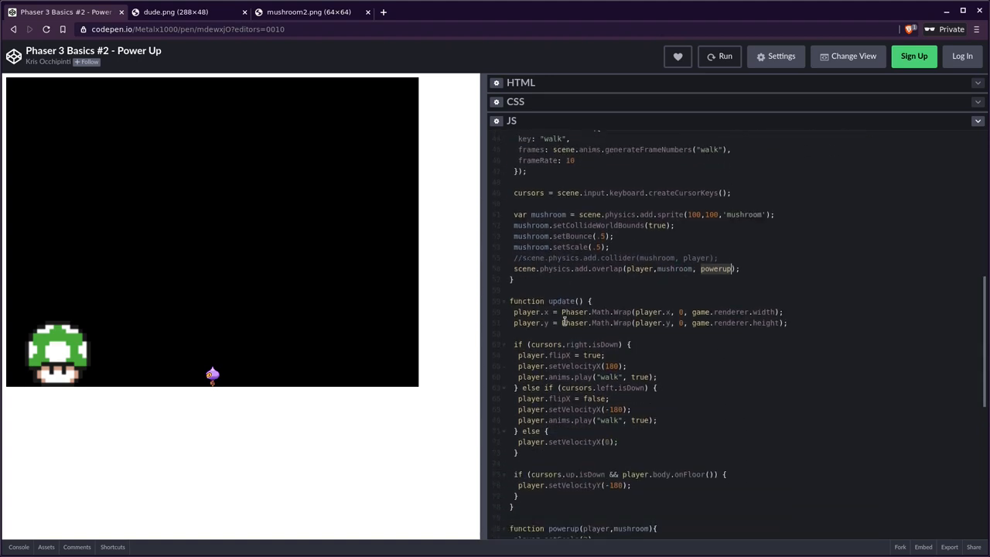
pyautogui.scroll(-3)
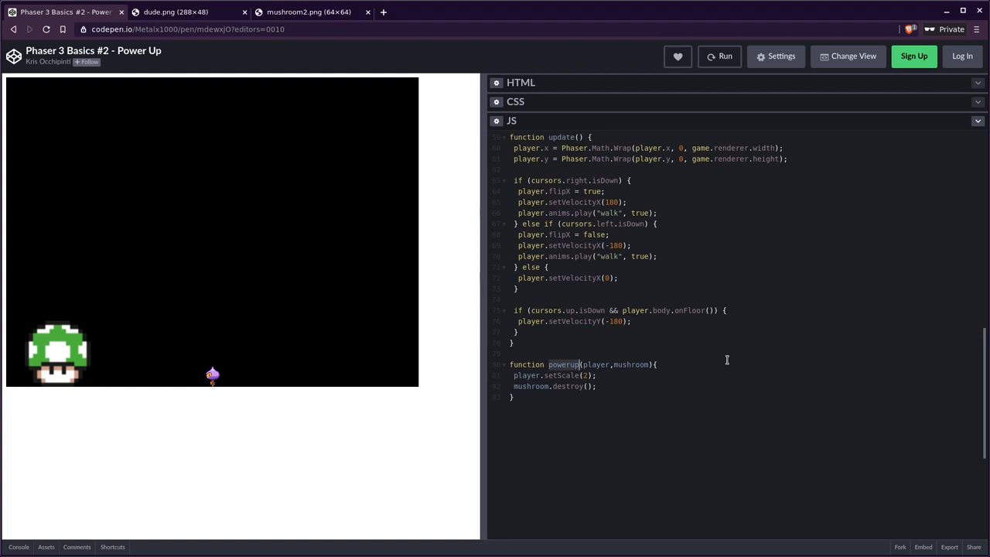
pyautogui.moveTo(640, 376)
pyautogui.write('scene.physics.add.overlap(player,mushroom, powerup);')
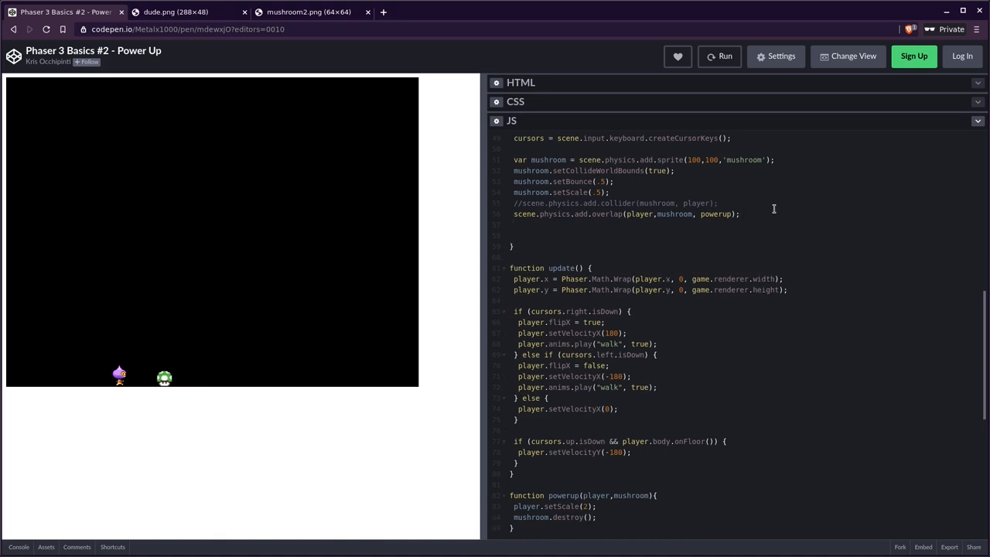
# - Duplicate the mushroom setup block into three copies and rerun the game
pyautogui.doubleClick(674, 213)
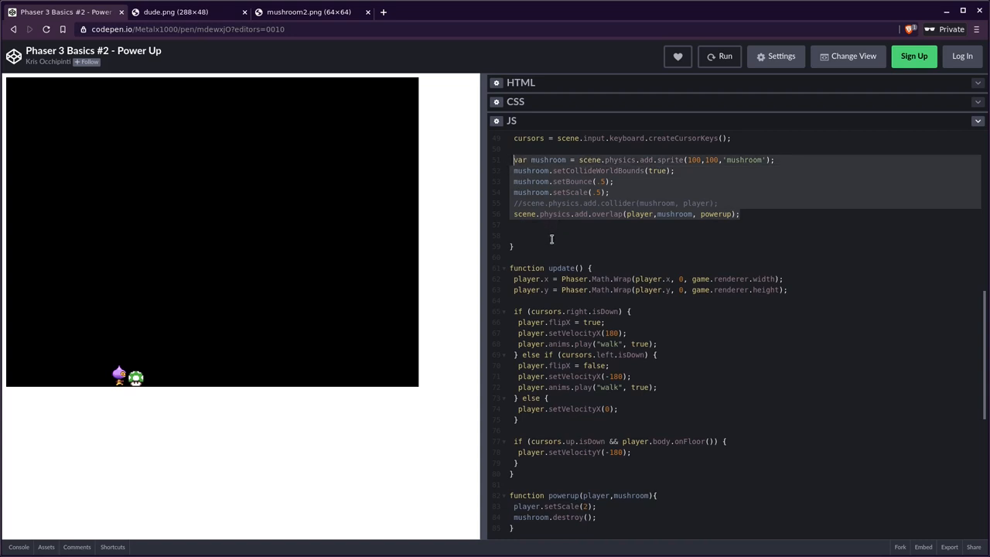
pyautogui.click(526, 235)
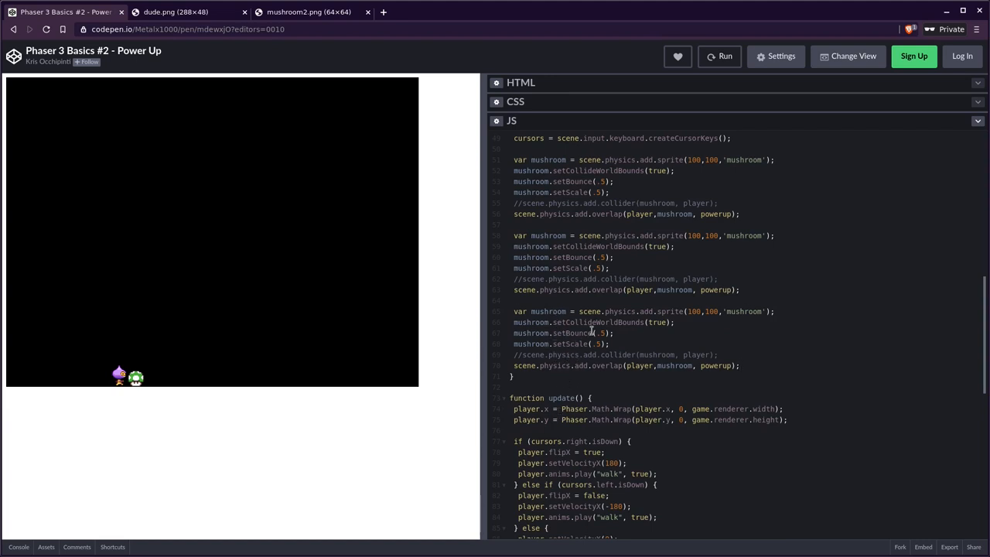
pyautogui.moveTo(687, 308)
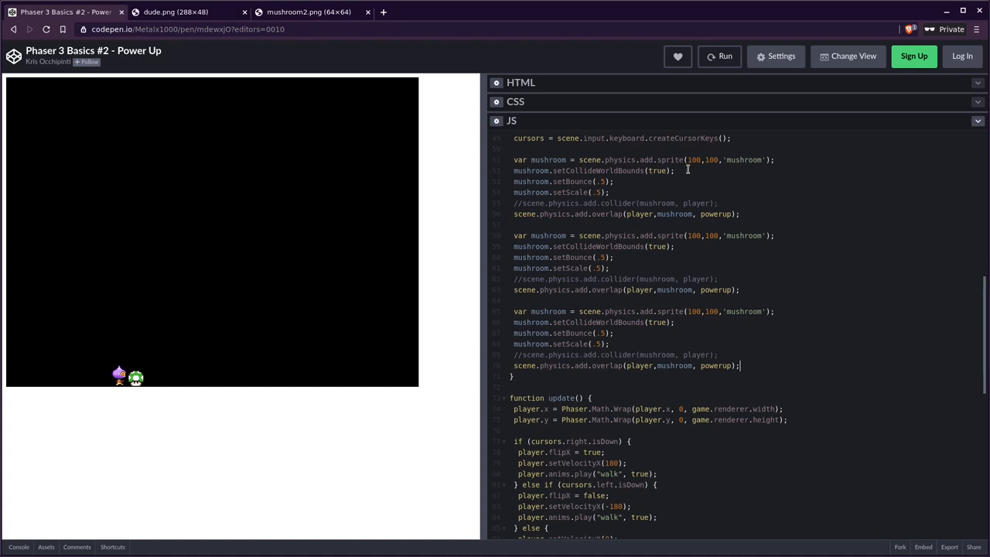
pyautogui.click(719, 55)
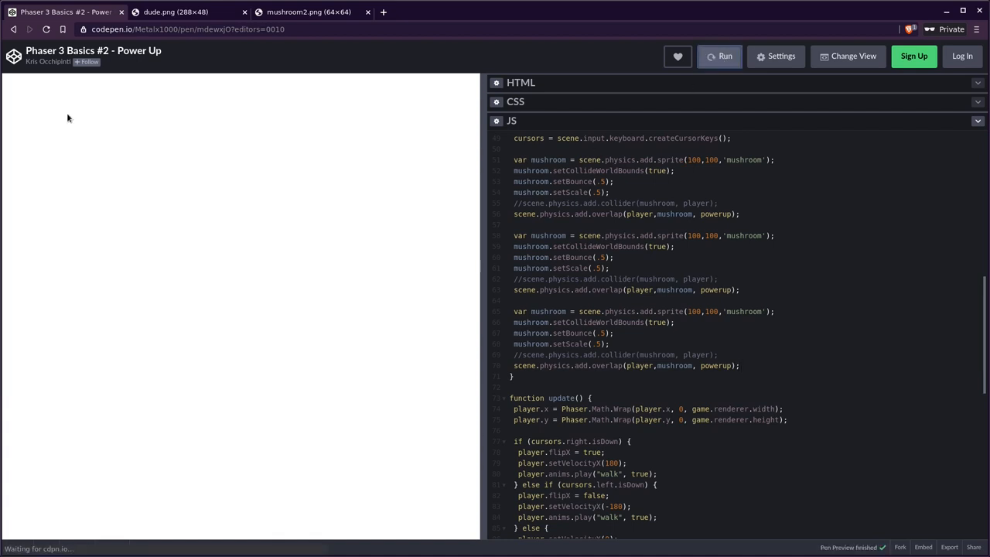
pyautogui.click(717, 56)
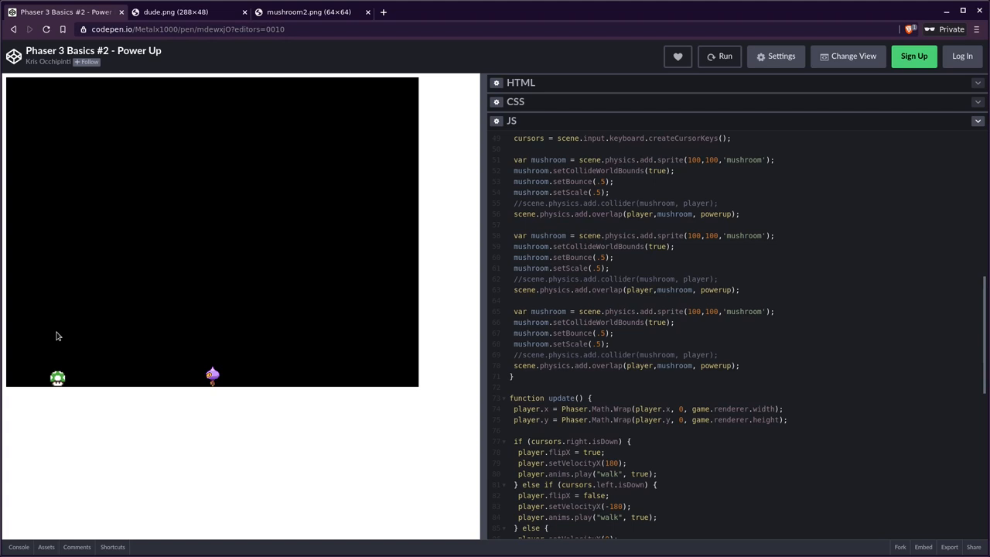
pyautogui.moveTo(55, 342)
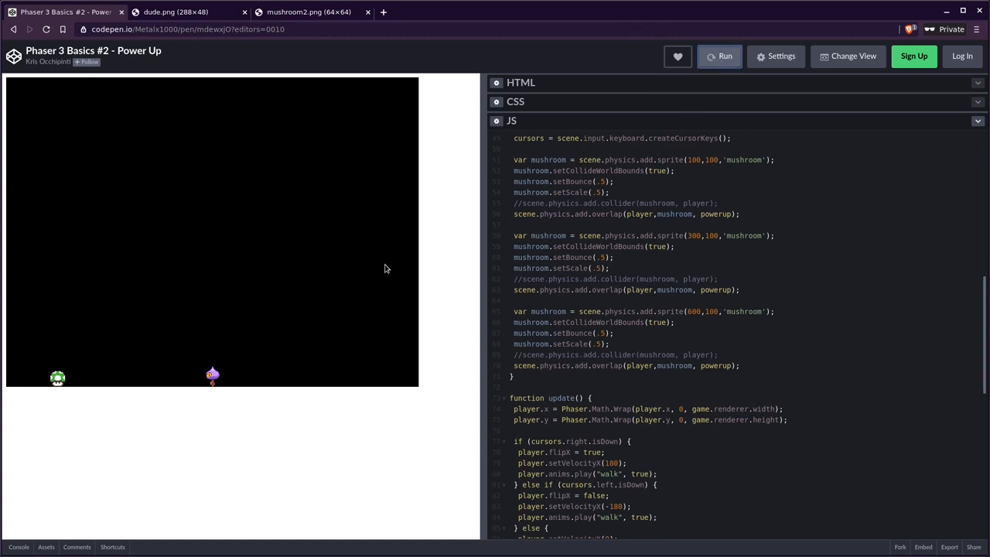
# - Run the game with the second and third mushrooms at x 300 and 600
pyautogui.click(717, 56)
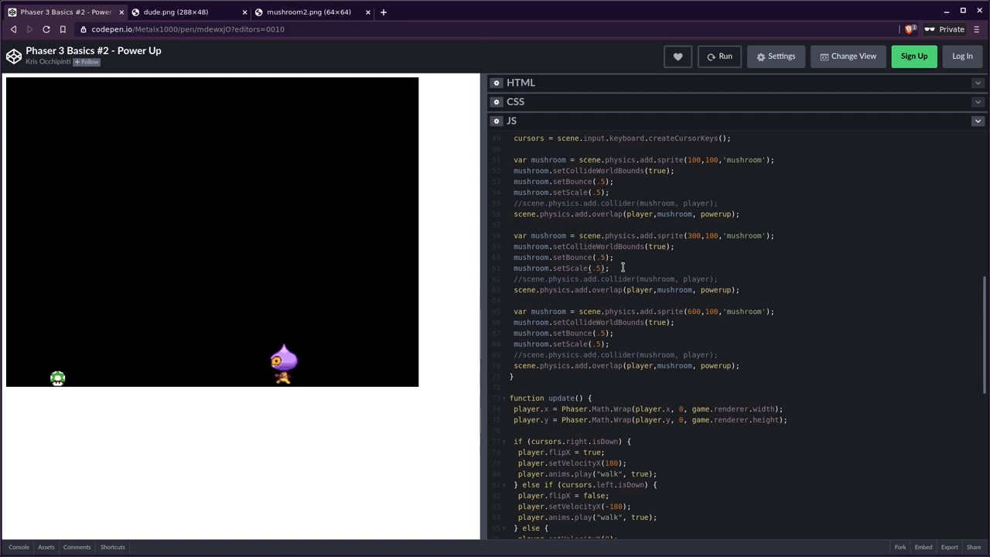
# - Set the second and third mushrooms' setScale values to 1.5 and 2
pyautogui.press('Backspace')
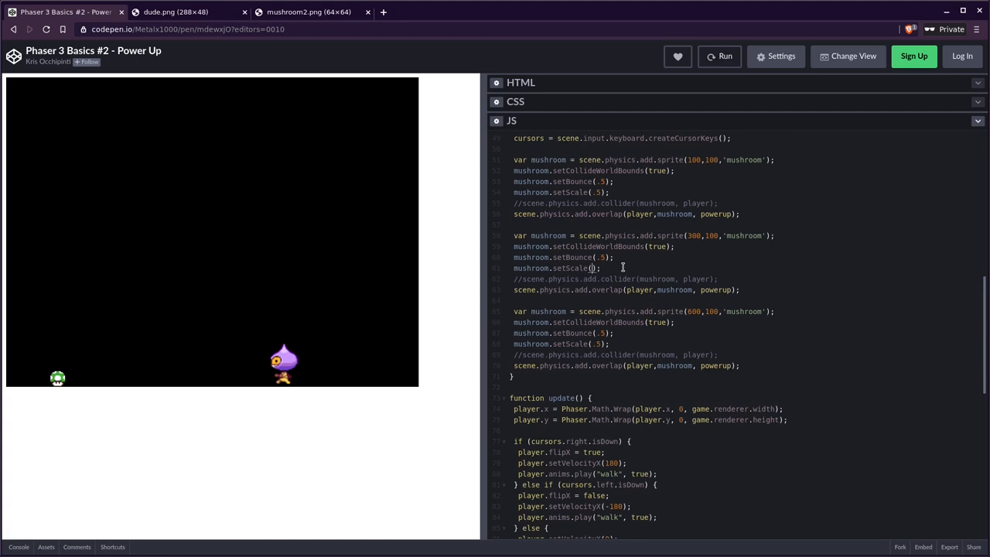
pyautogui.write('1,5')
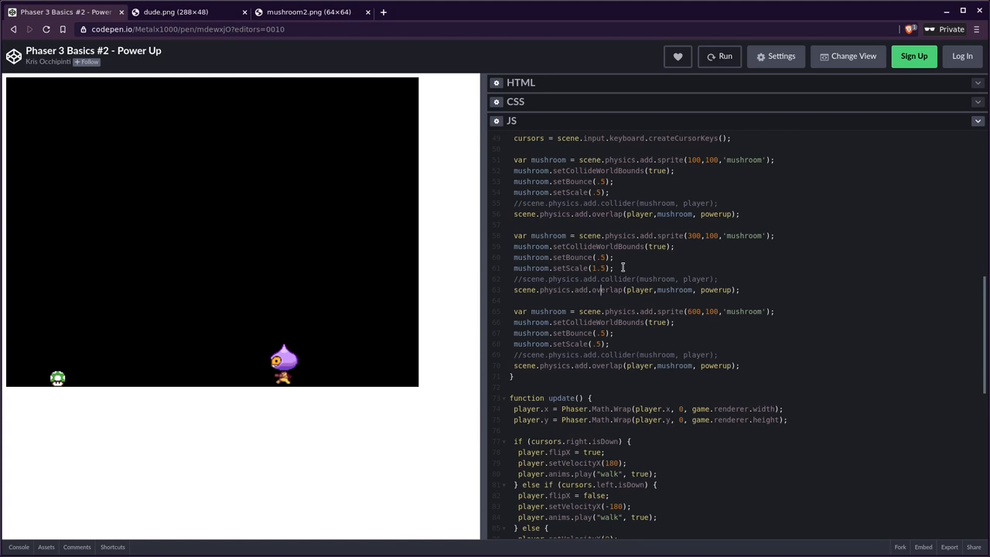
pyautogui.write('2')
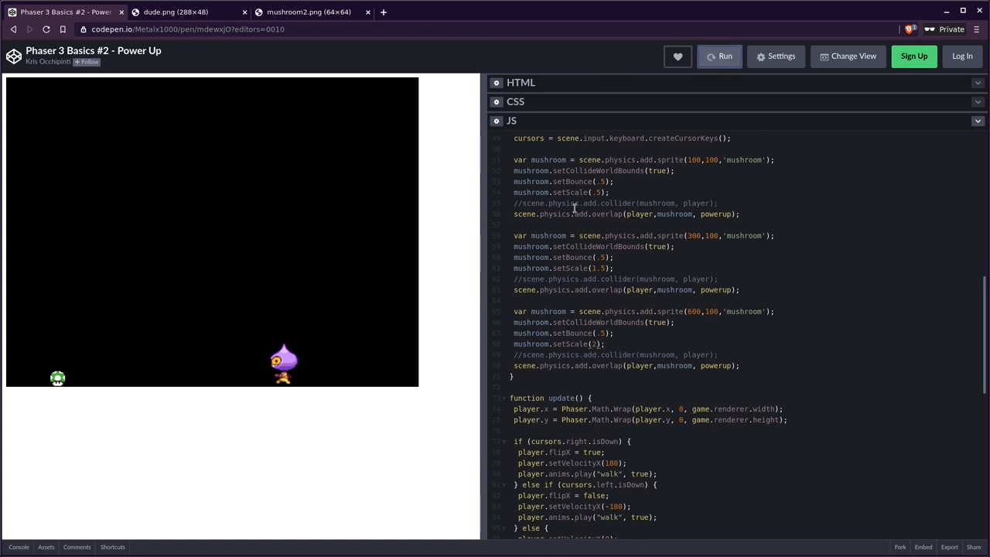
pyautogui.click(724, 55)
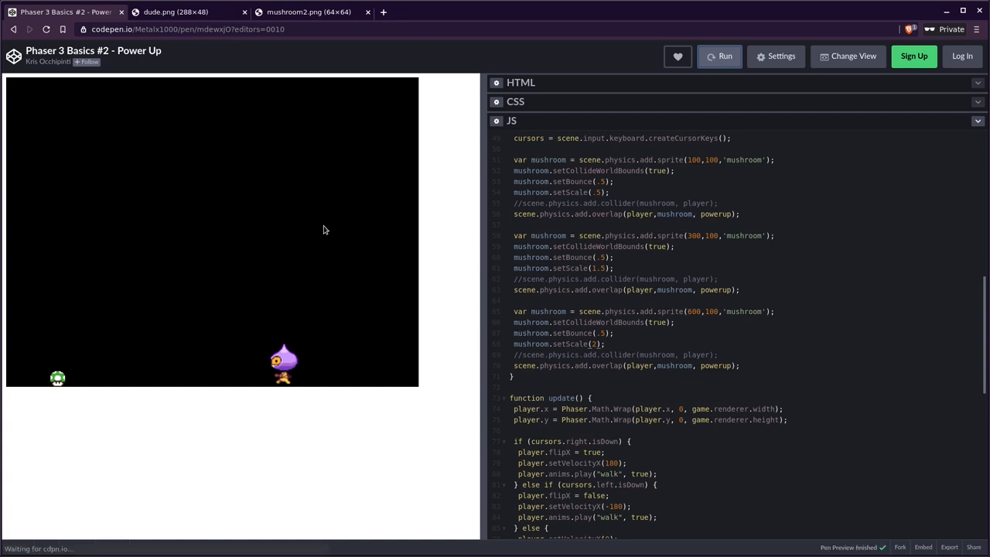
# - Rerun the game and play it to see the small, medium and large mushrooms
pyautogui.click(719, 55)
pyautogui.write('7')
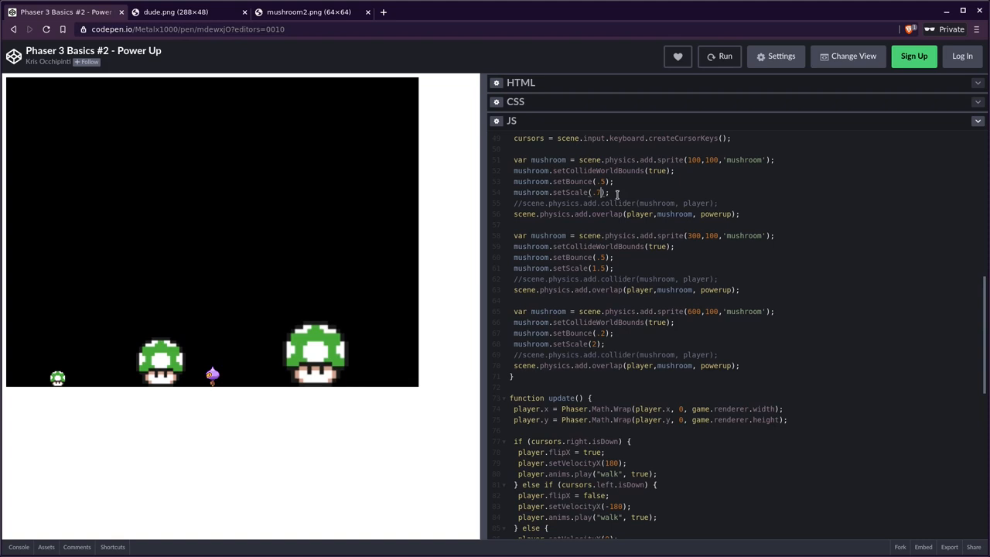
pyautogui.click(718, 56)
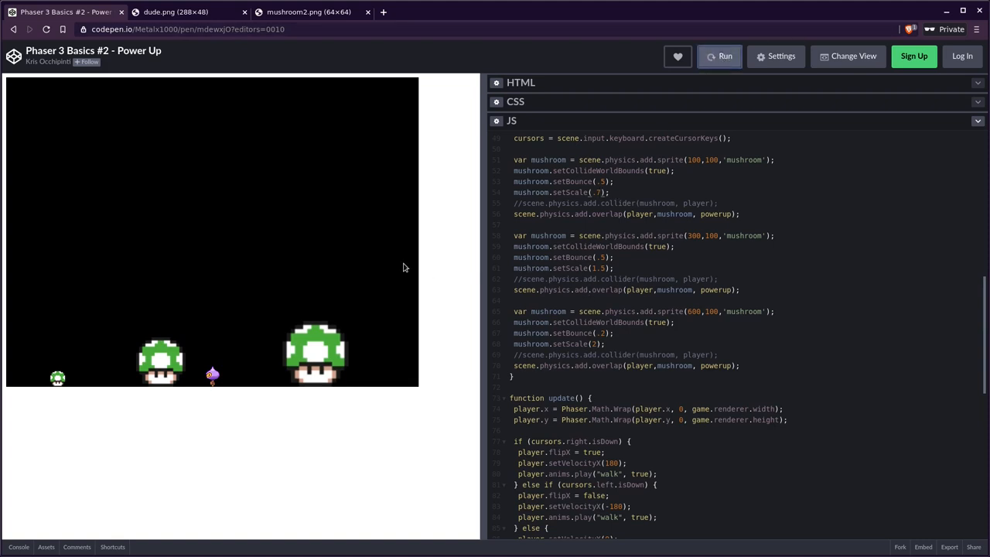
pyautogui.click(719, 56)
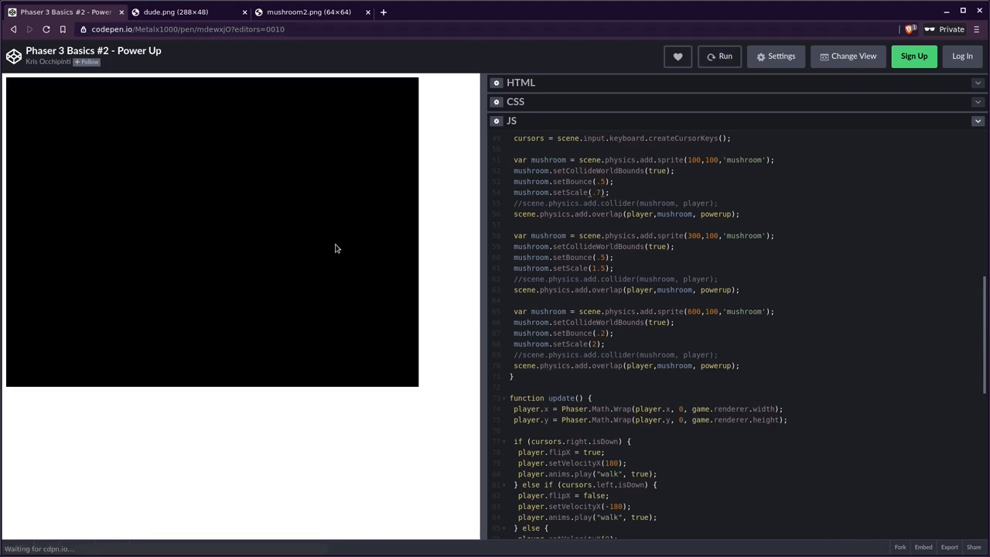
pyautogui.click(719, 55)
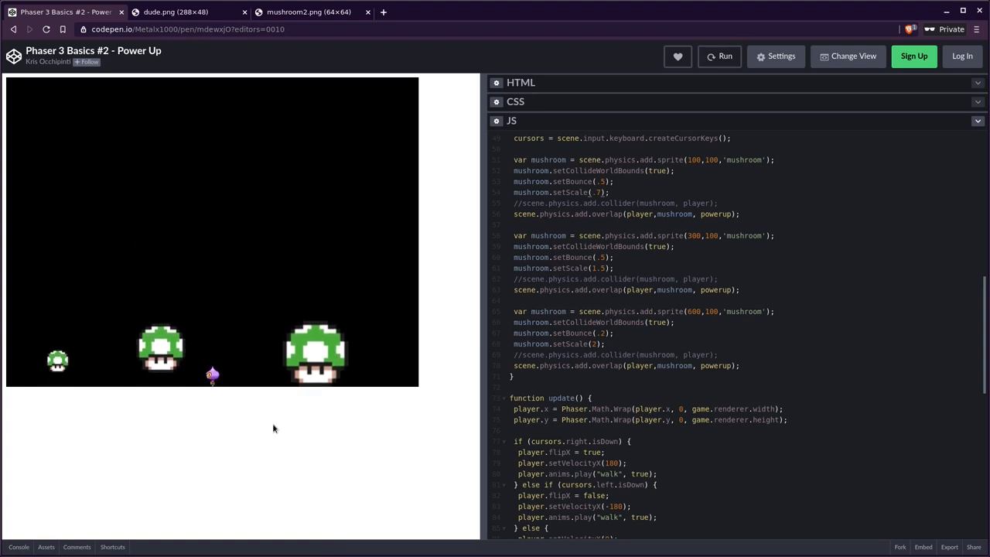
pyautogui.moveTo(312, 243)
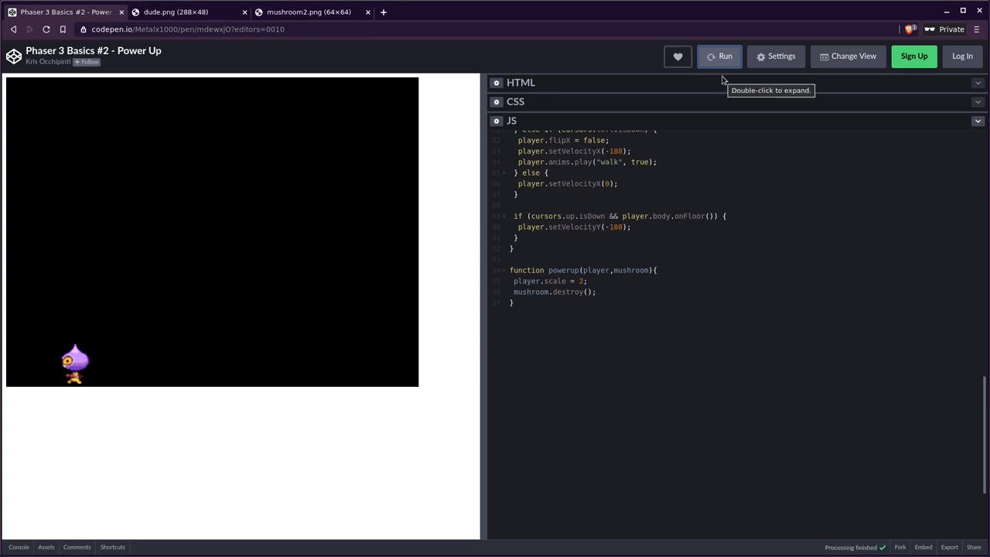
# - Rerun the game, then select the player.scale value in the powerup function for editing
pyautogui.click(719, 56)
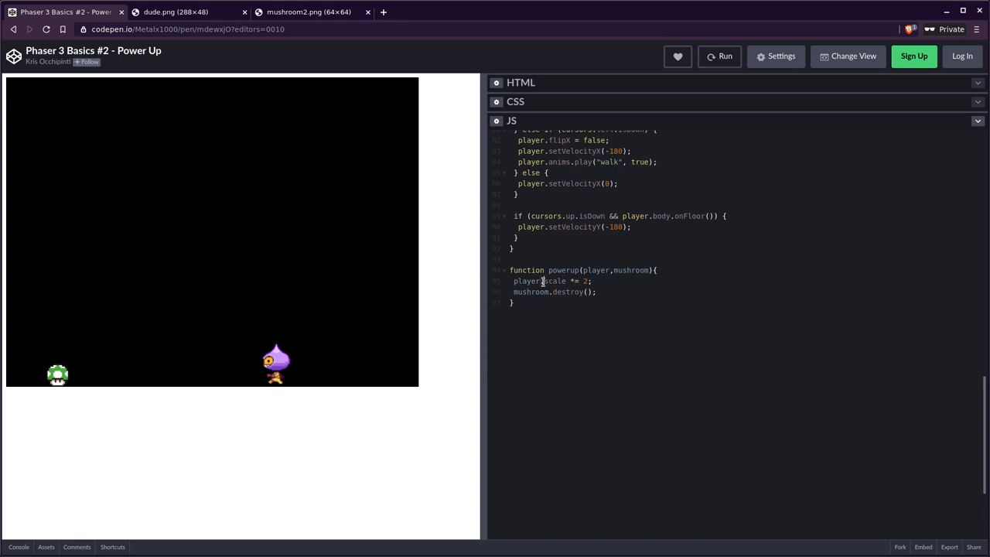
pyautogui.doubleClick(553, 282)
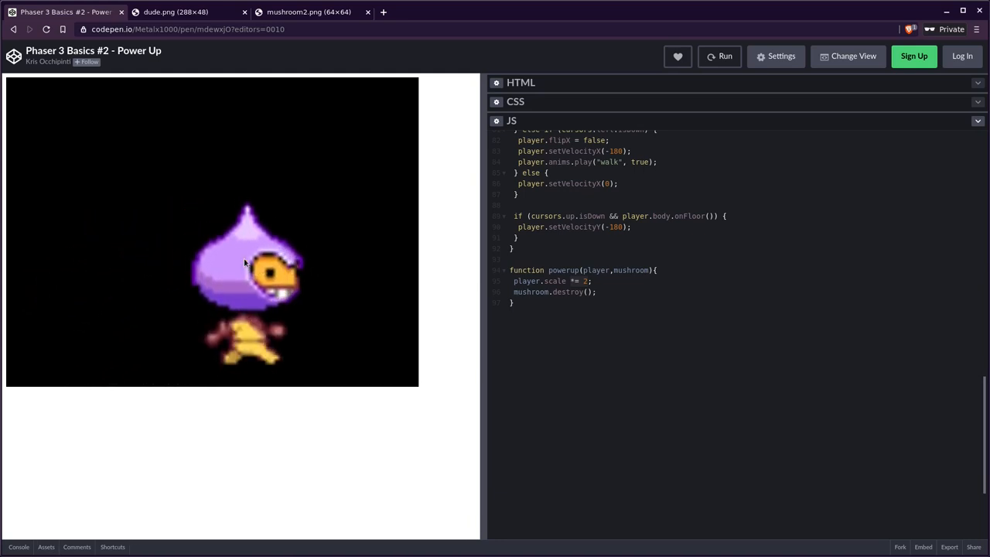
pyautogui.click(591, 281)
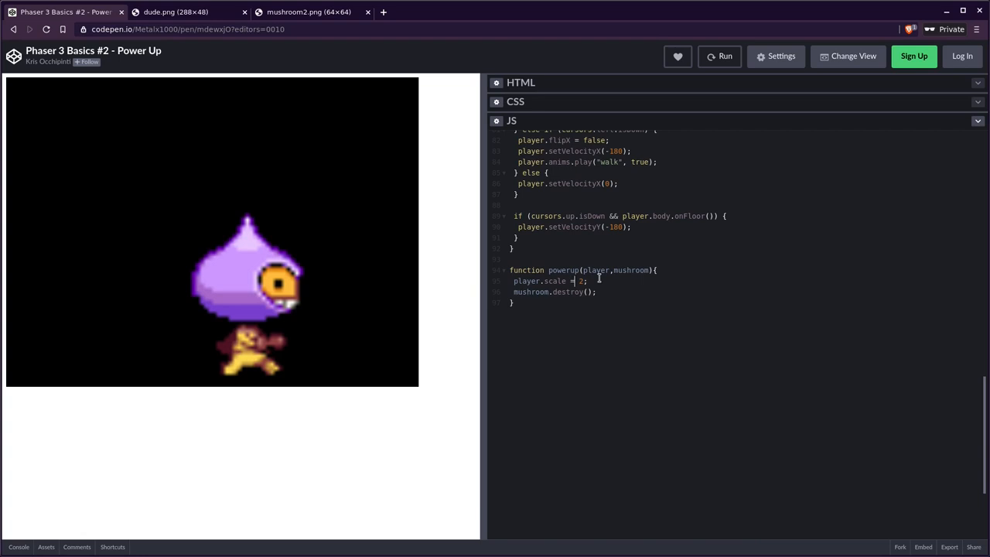
# - Make powerup read player.scale = mushroom.scale; and run the game with the tiny character
pyautogui.write('mus')
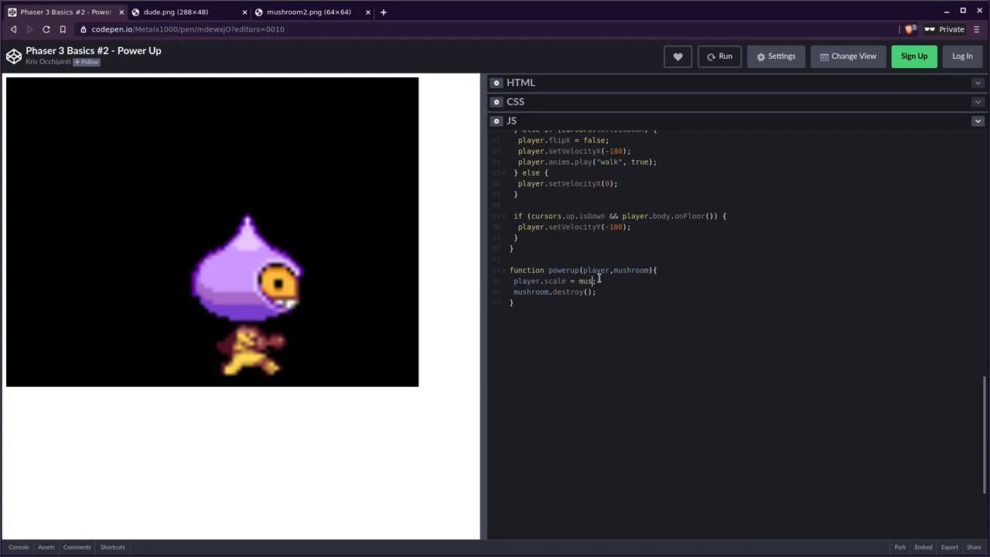
pyautogui.write('hroom;')
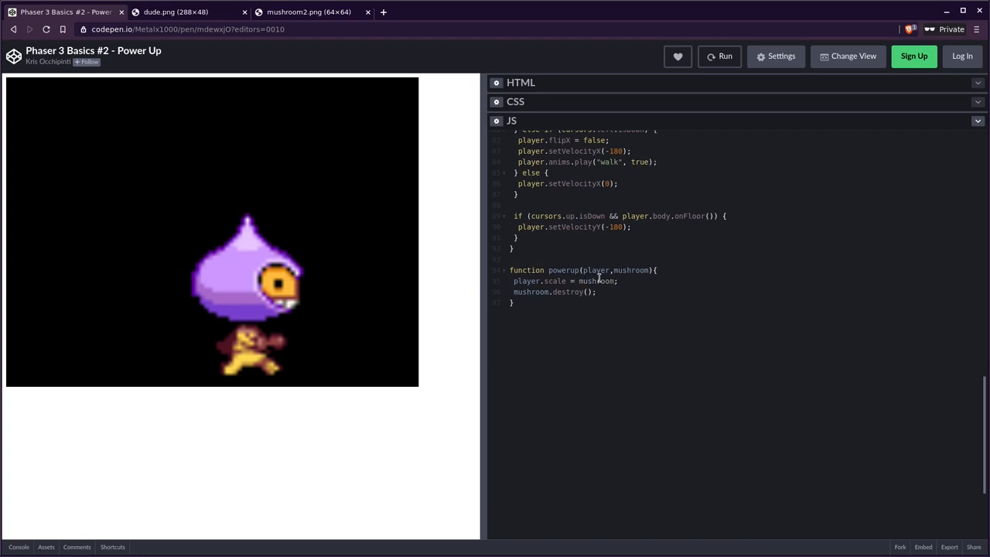
pyautogui.write('.scale')
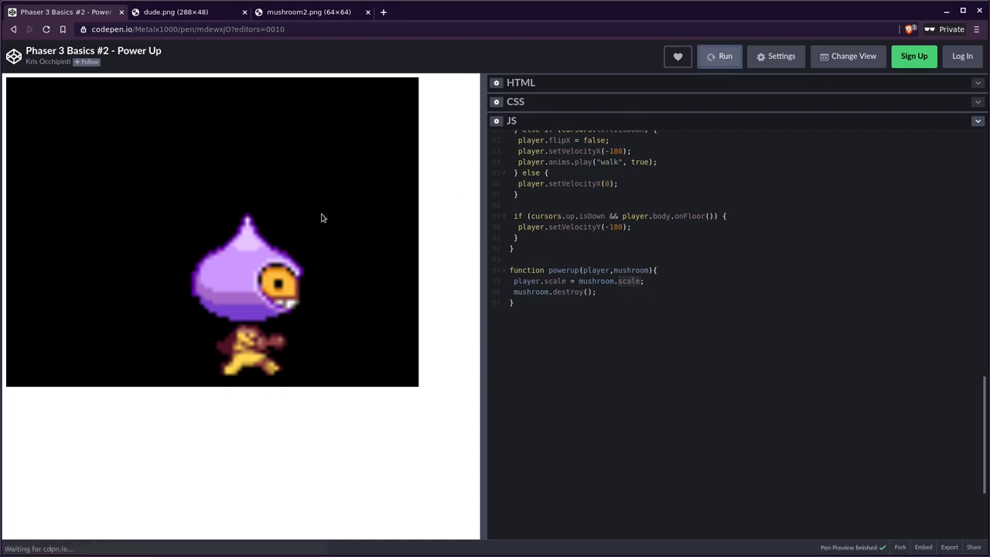
pyautogui.click(719, 55)
pyautogui.write('+')
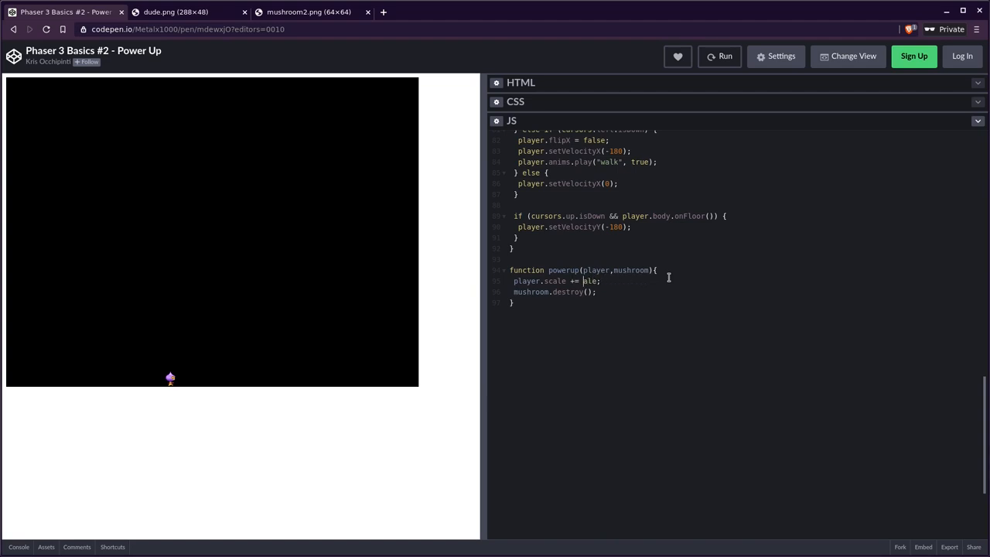
# - Change powerup to player.scale += 1, rerun the game and play it
pyautogui.write('1')
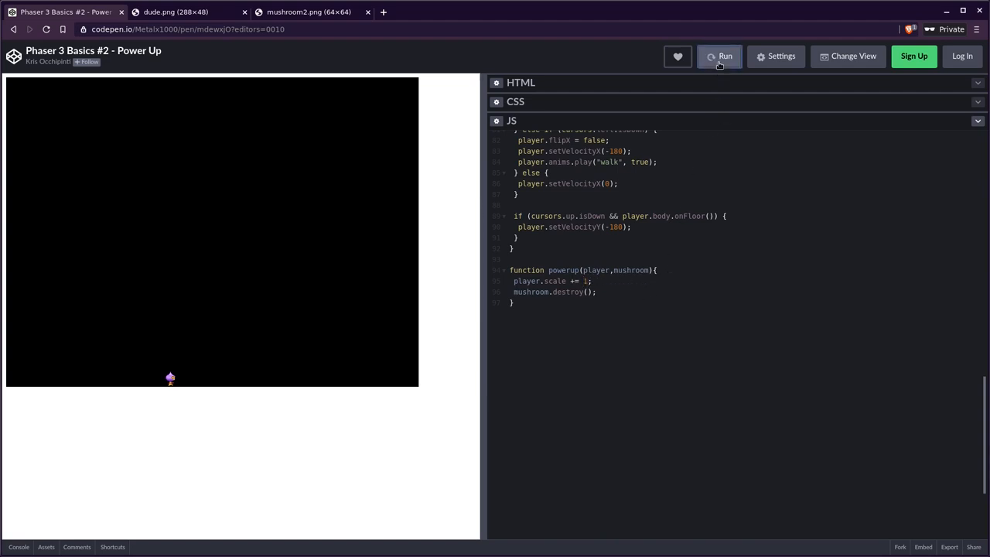
pyautogui.click(721, 55)
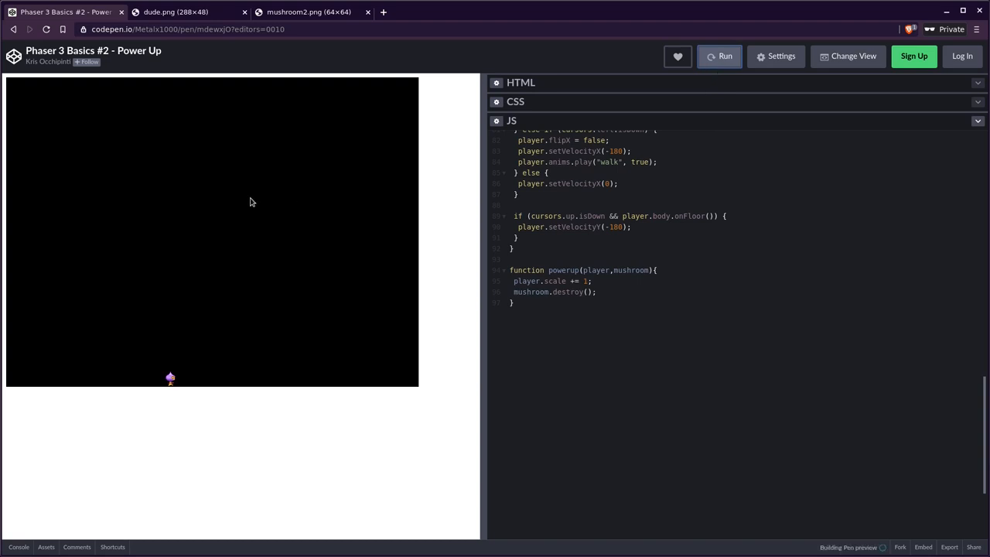
pyautogui.click(718, 56)
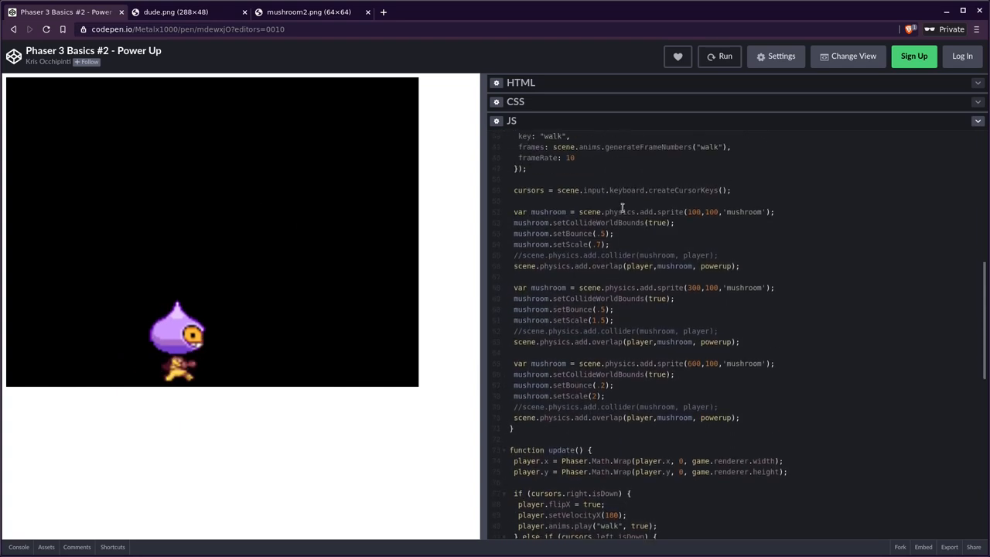
pyautogui.scroll(-3)
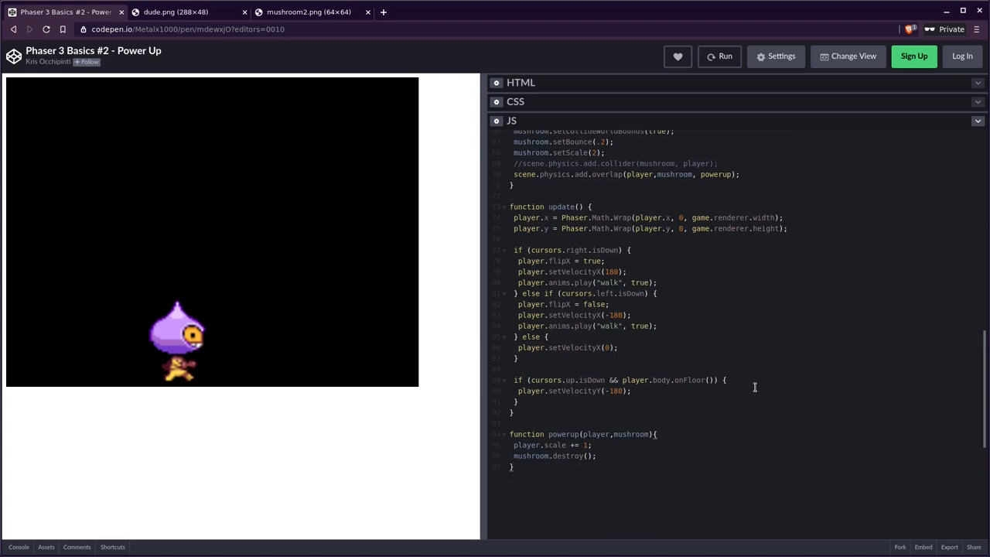
pyautogui.moveTo(739, 399)
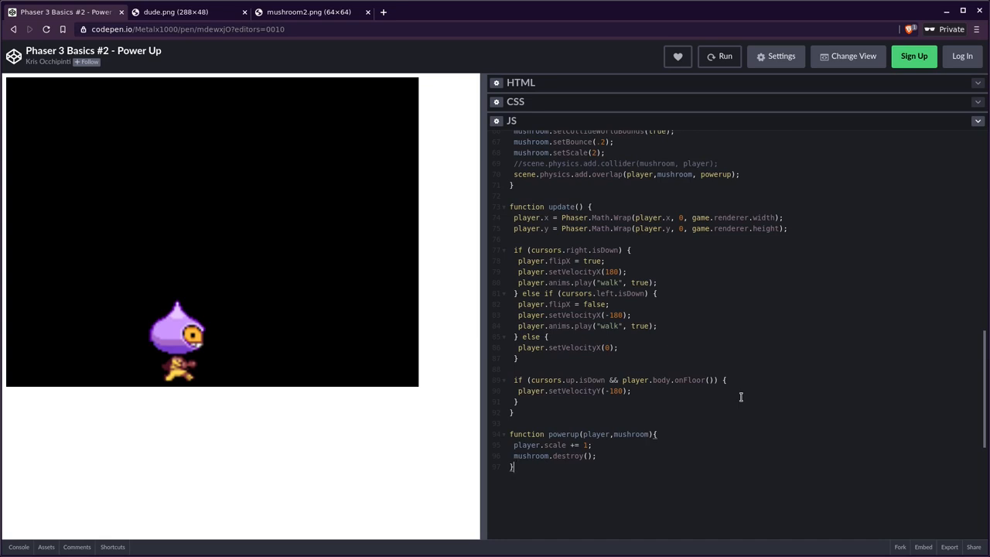
pyautogui.moveTo(755, 474)
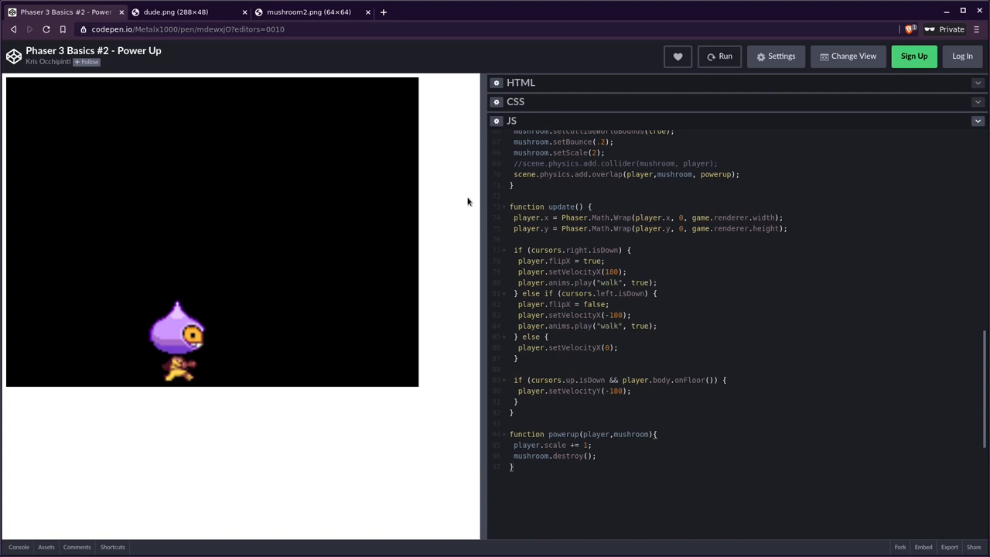
pyautogui.moveTo(454, 229)
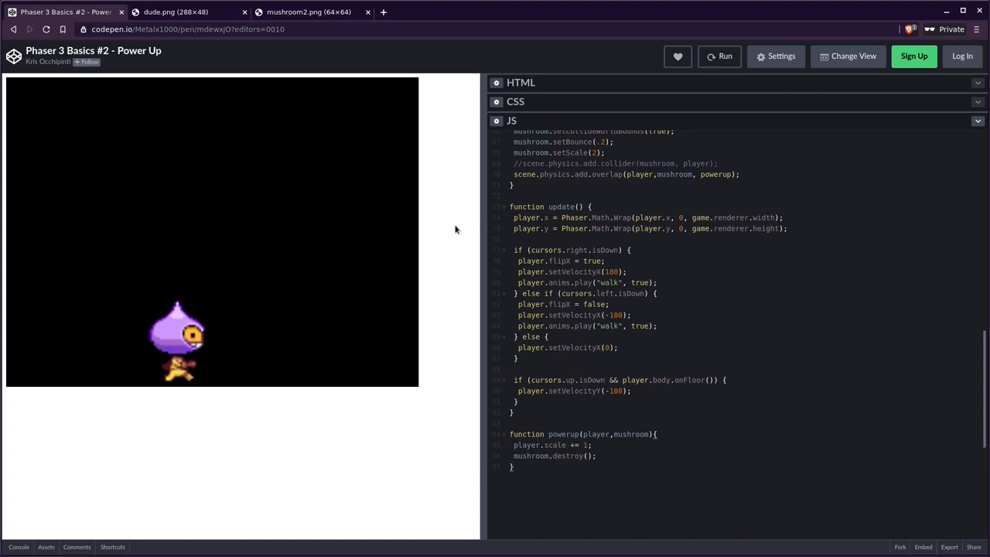